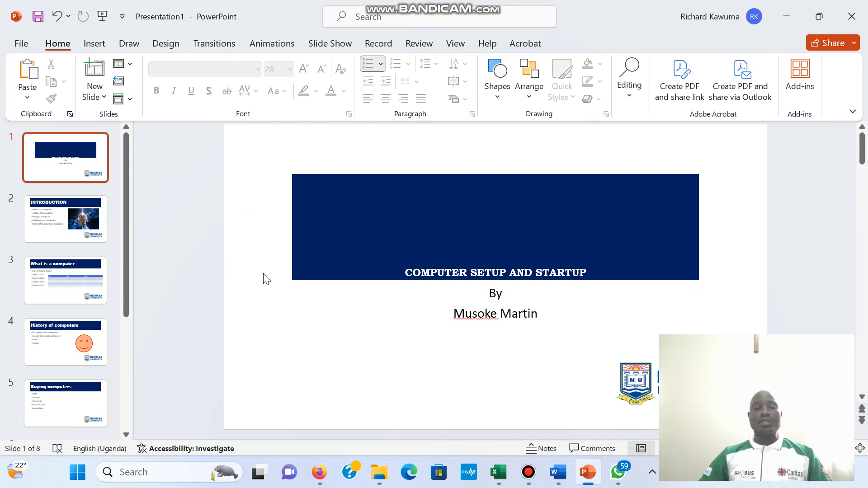
mouse_move(415, 312)
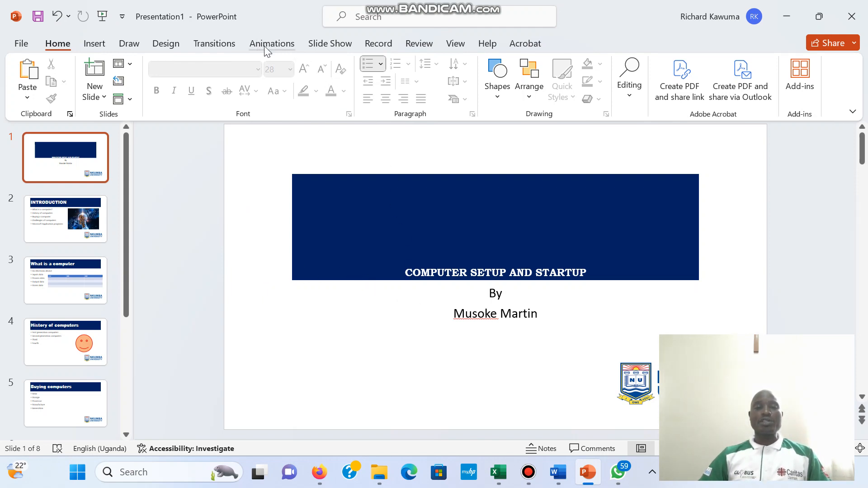
mouse_move(267, 47)
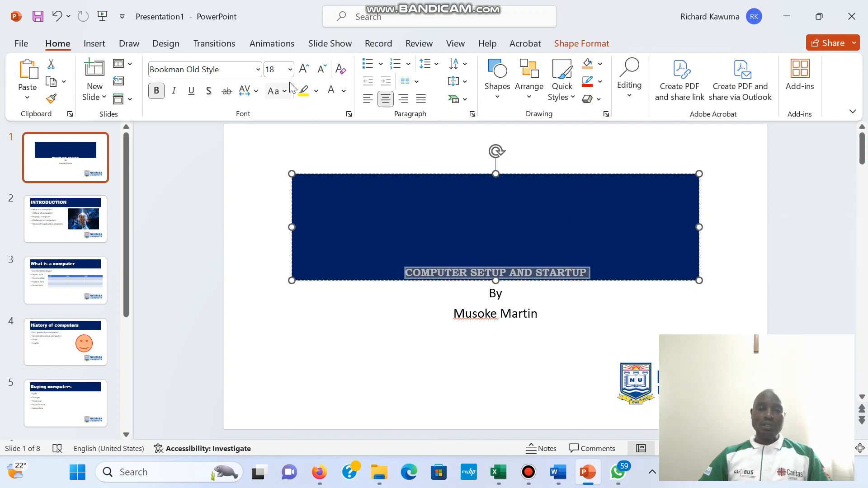
Step: Enlarge the title slide heading by three Increase Font Size steps
click(303, 69)
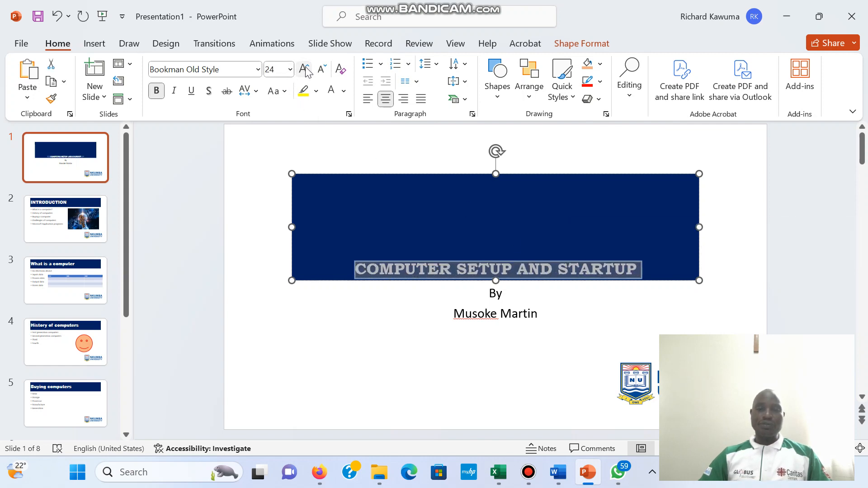
click(303, 68)
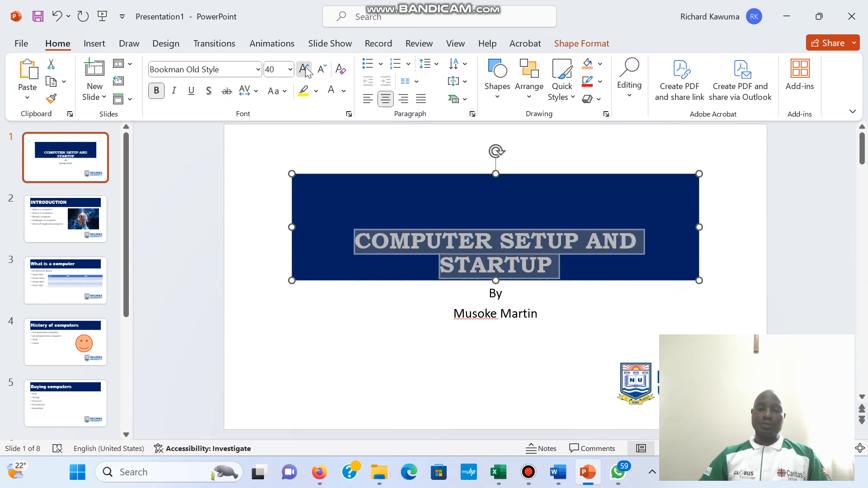
click(303, 69)
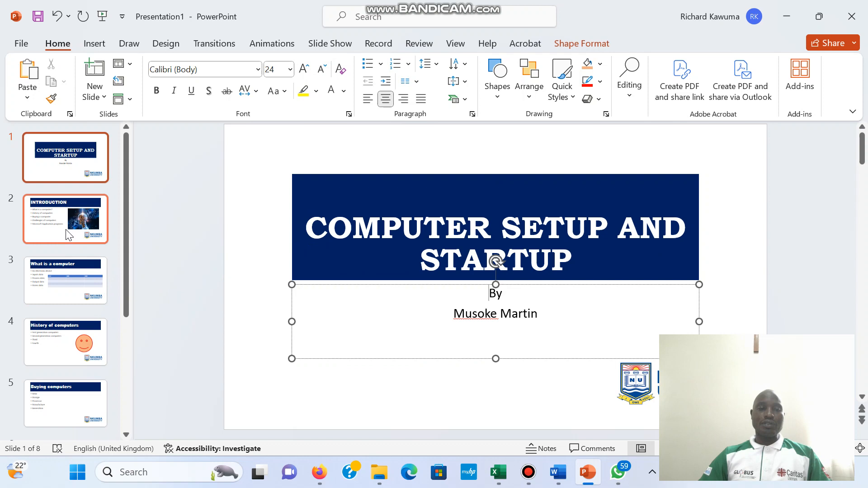
Step: Centre the INTRODUCTION and What is a computer headings, then return to the title slide
click(65, 219)
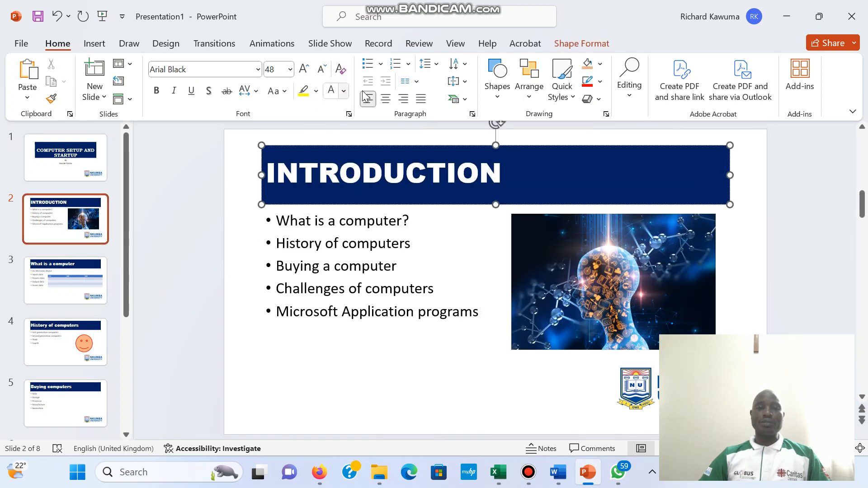
click(385, 99)
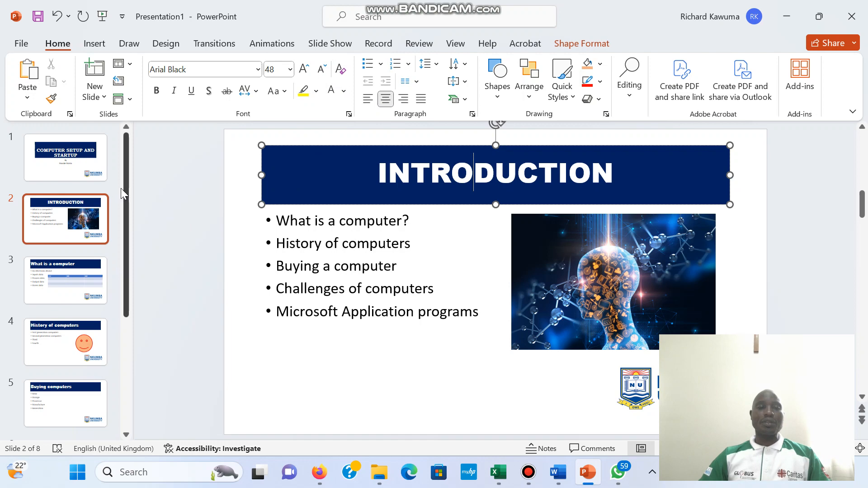
click(65, 280)
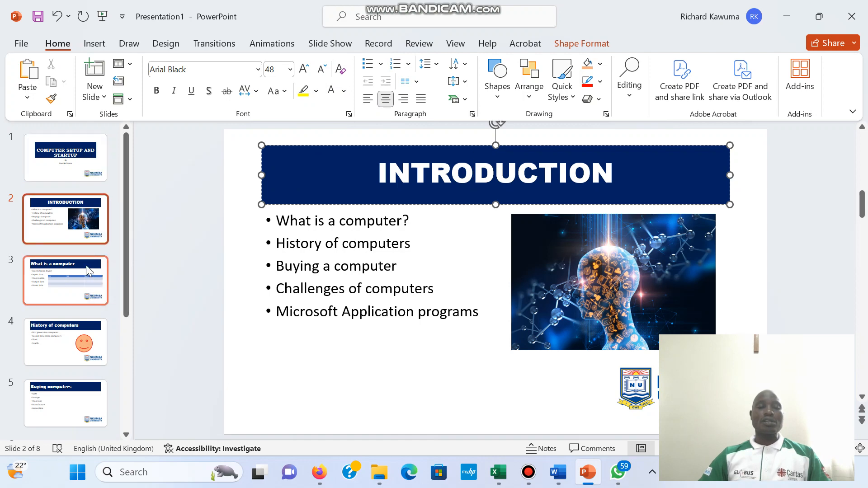
click(65, 280)
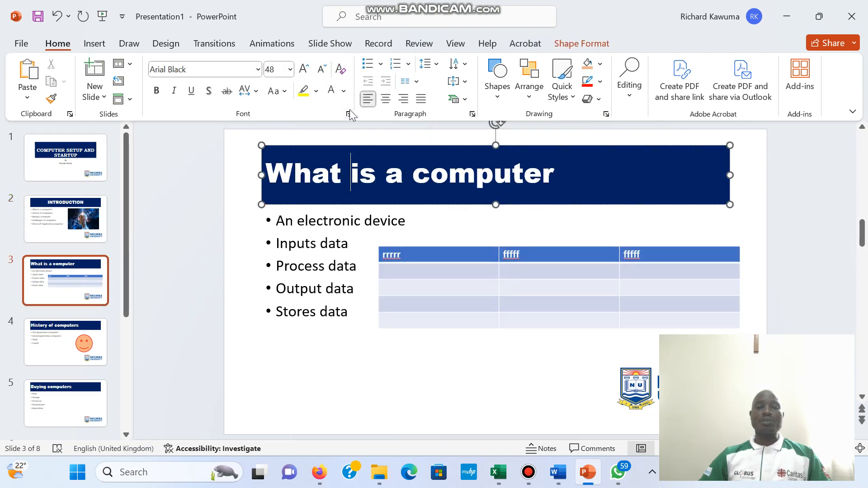
click(385, 98)
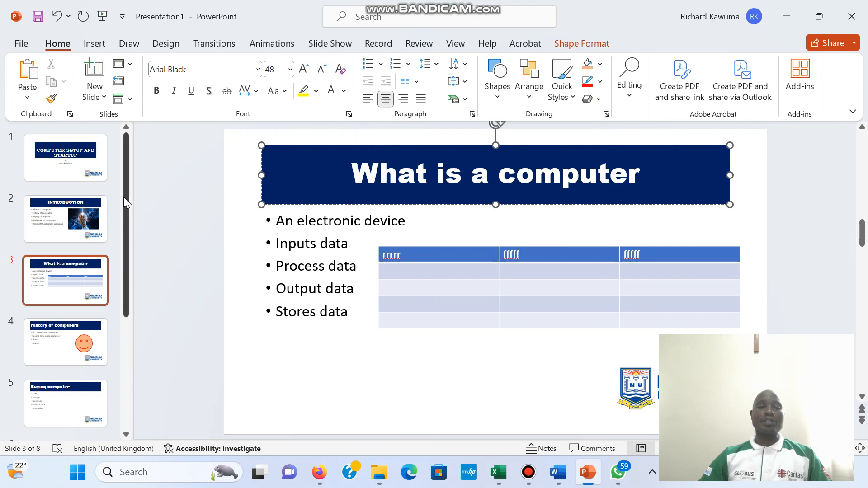
click(65, 158)
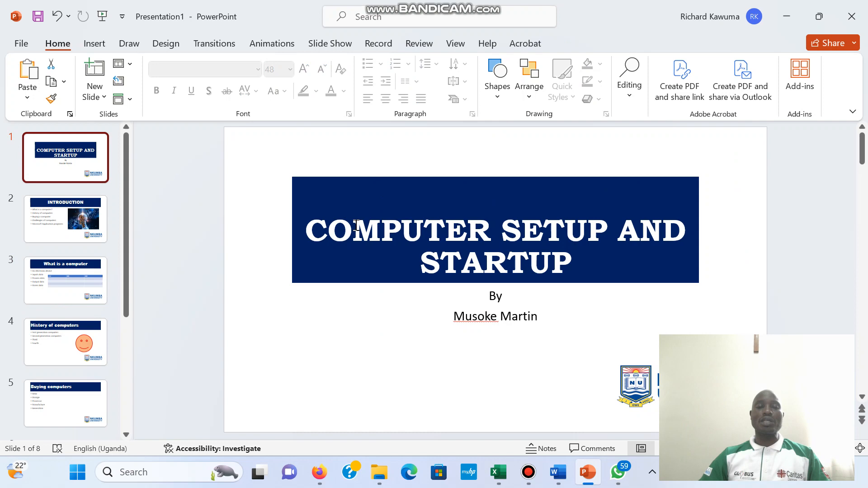
mouse_move(308, 229)
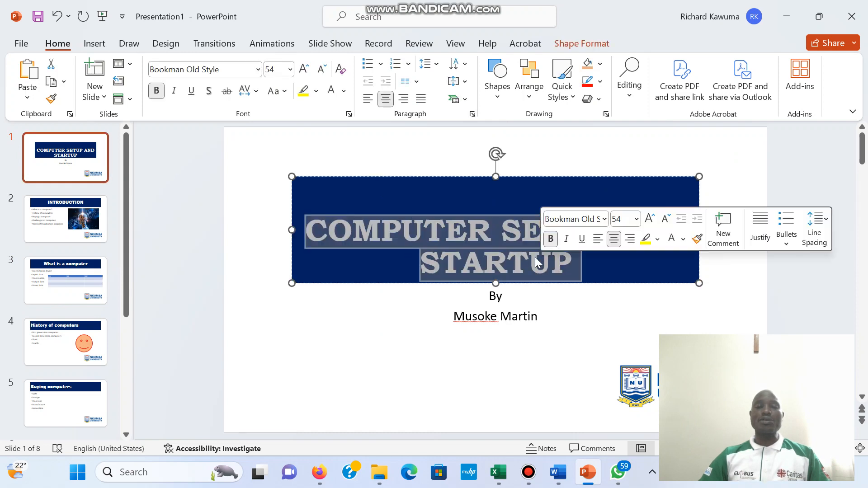
Step: Show the Animations effects with the title slide heading fully selected
click(272, 44)
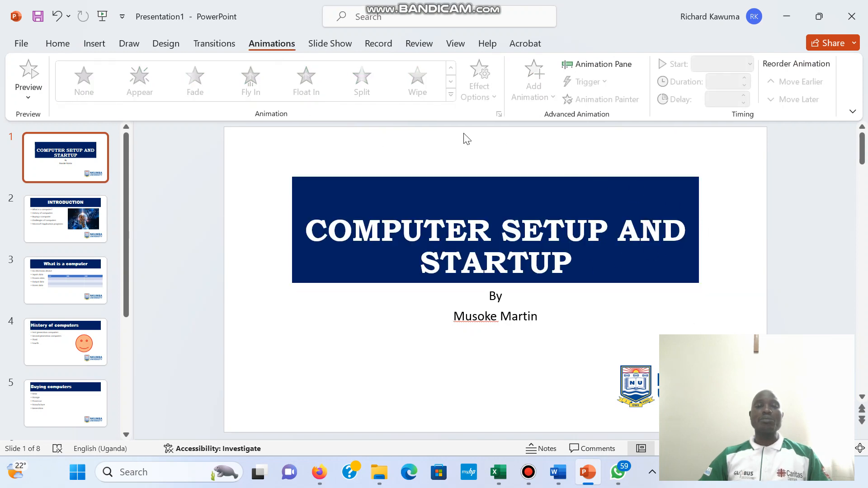
mouse_move(345, 84)
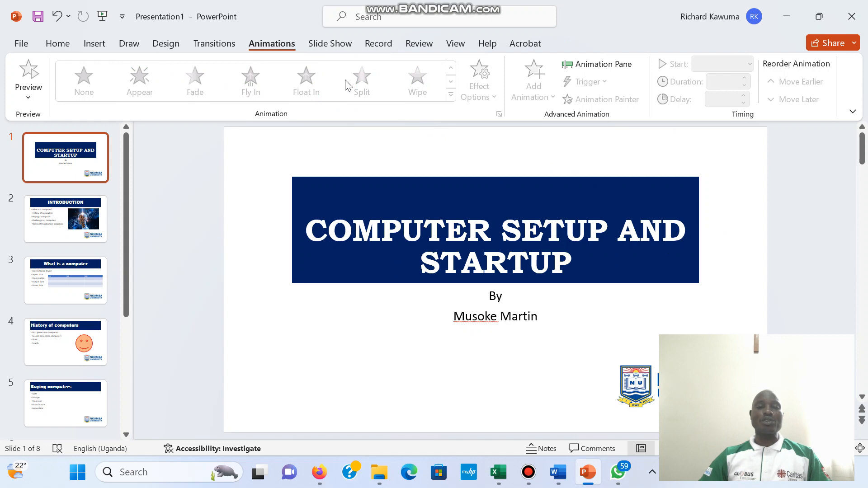
mouse_move(342, 83)
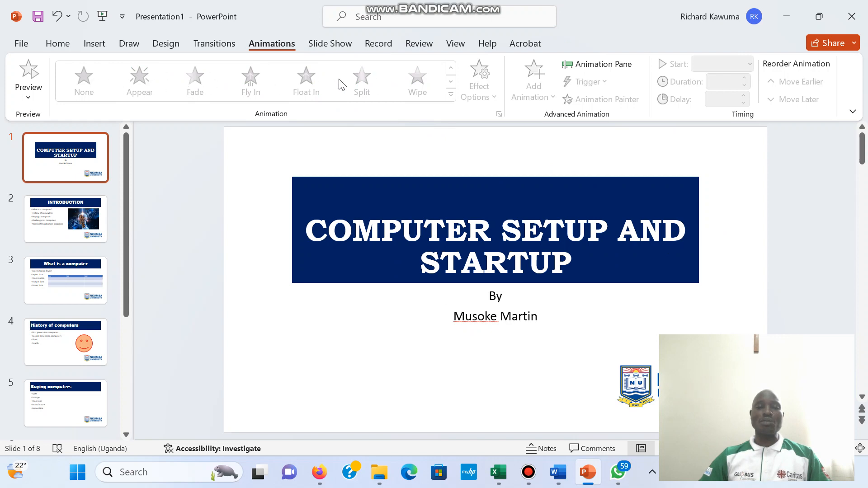
mouse_move(306, 227)
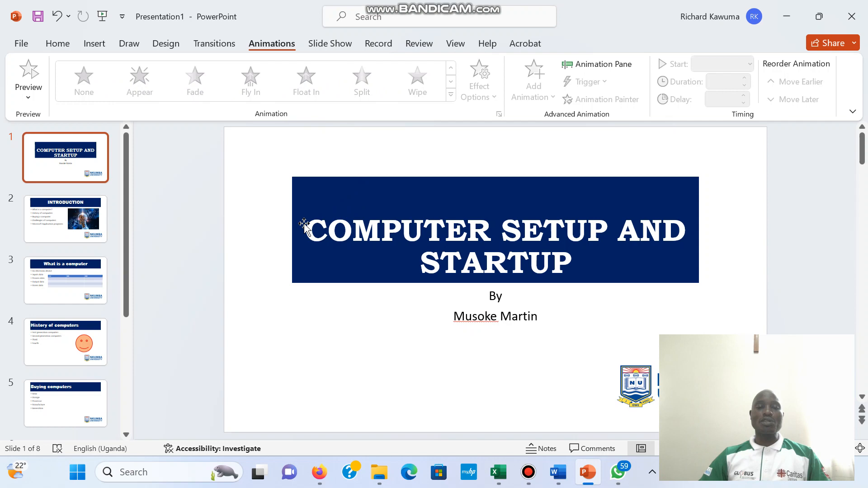
triple_click(495, 229)
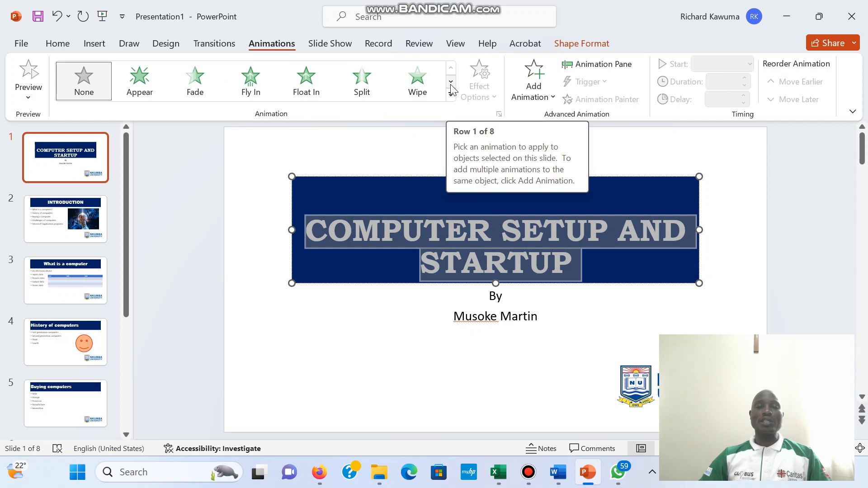
Step: Give the title heading a Zoom entrance animation
click(451, 82)
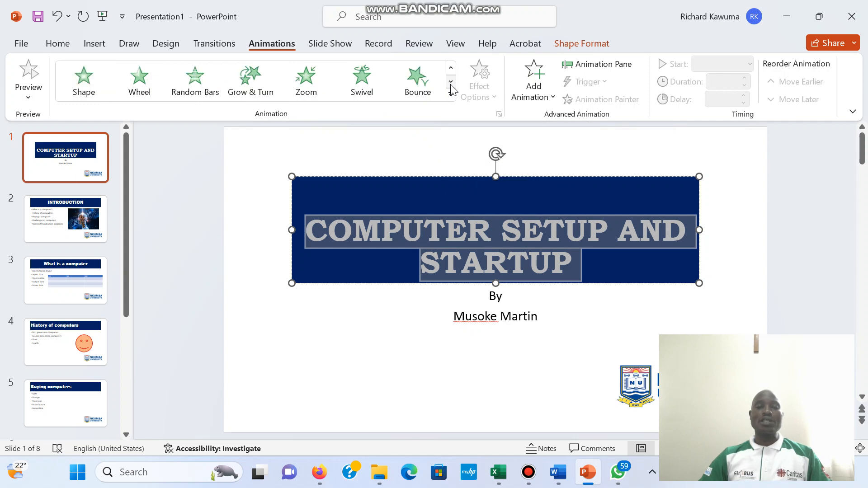
click(305, 81)
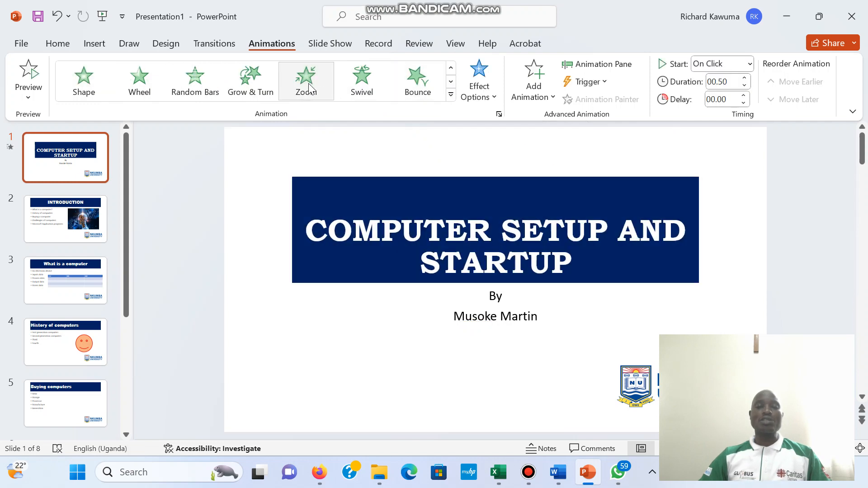
Step: Give the By and name lines a Grow & Turn entrance, then move to the Introduction slide
click(306, 81)
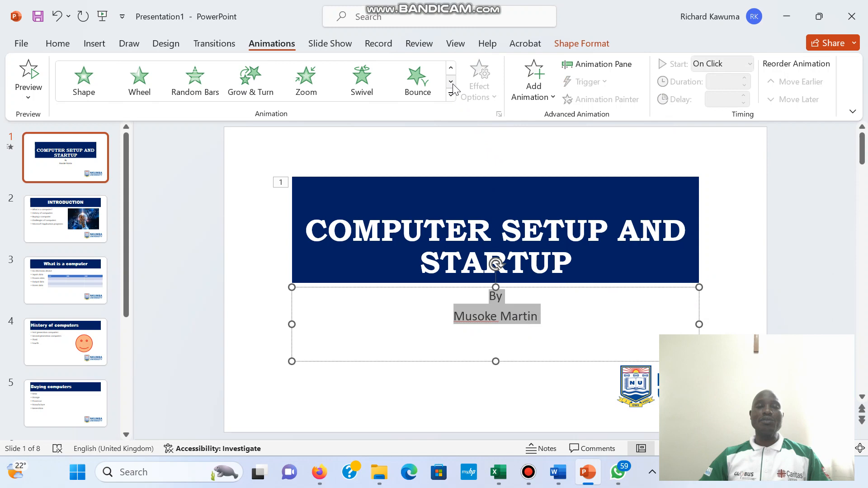
click(451, 86)
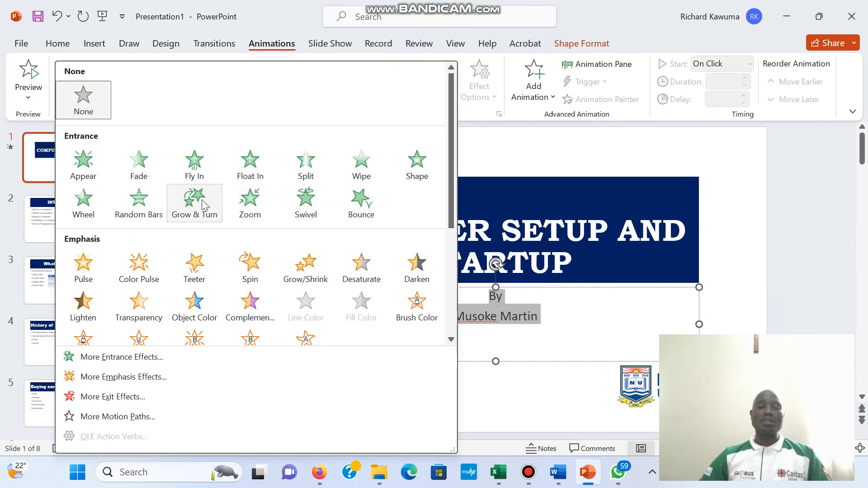
click(194, 203)
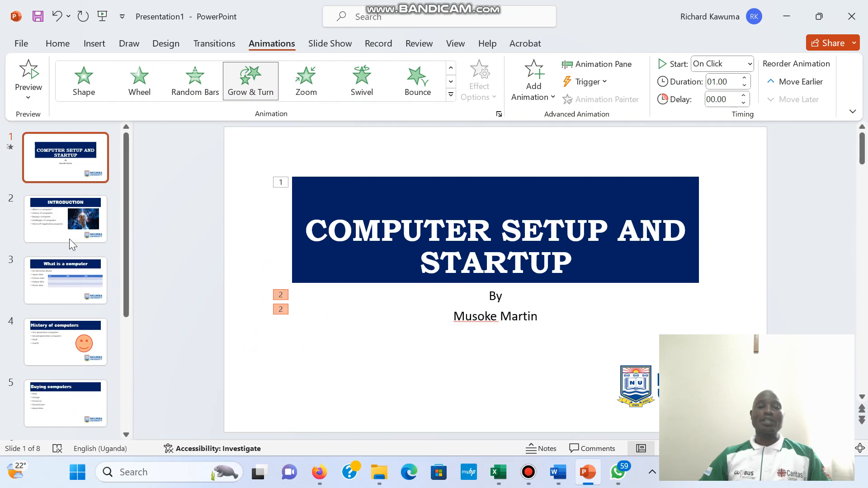
click(64, 219)
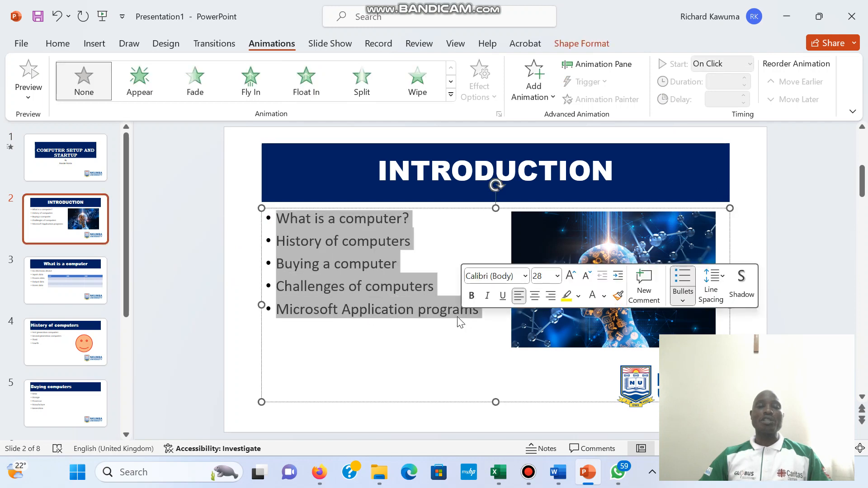
Step: Give the Introduction bullet points a Split entrance and select the INTRODUCTION title
click(140, 81)
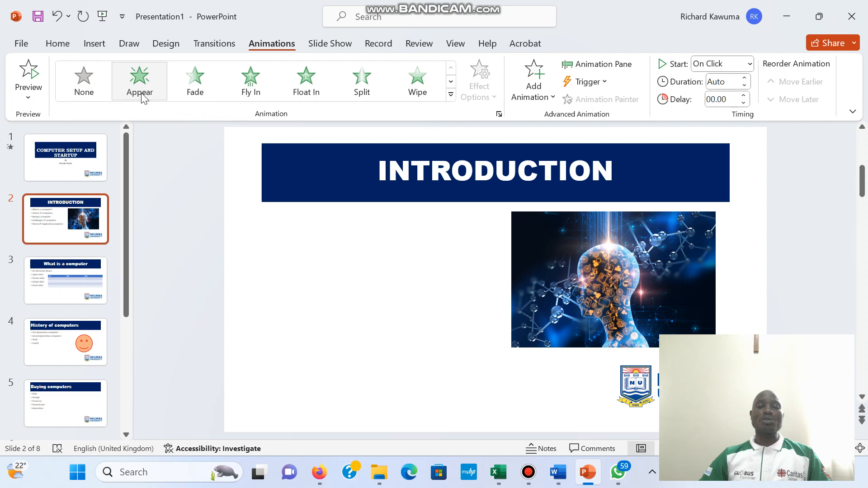
click(451, 81)
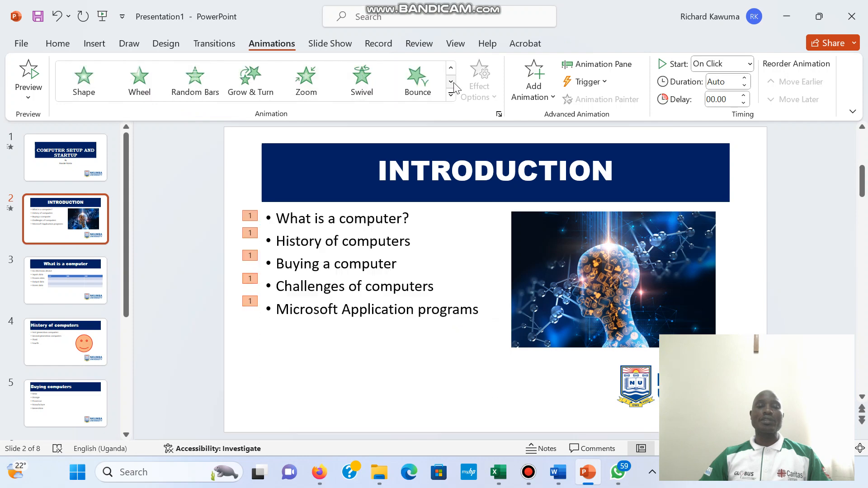
click(451, 72)
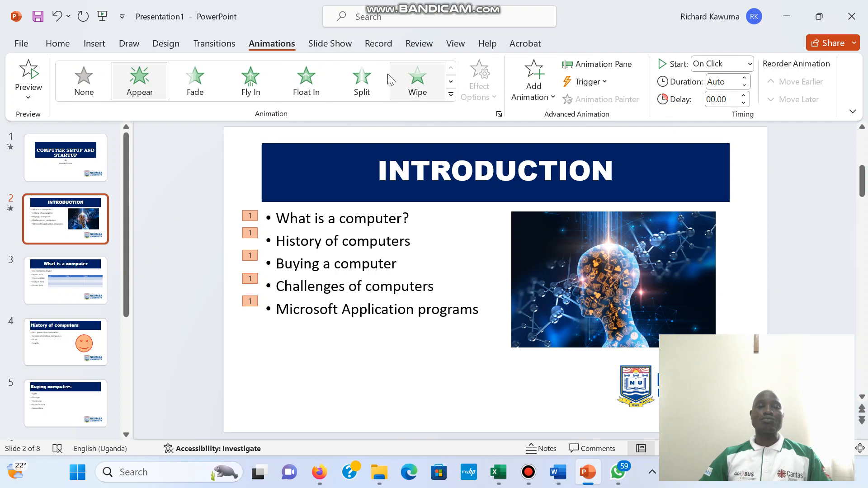
click(362, 81)
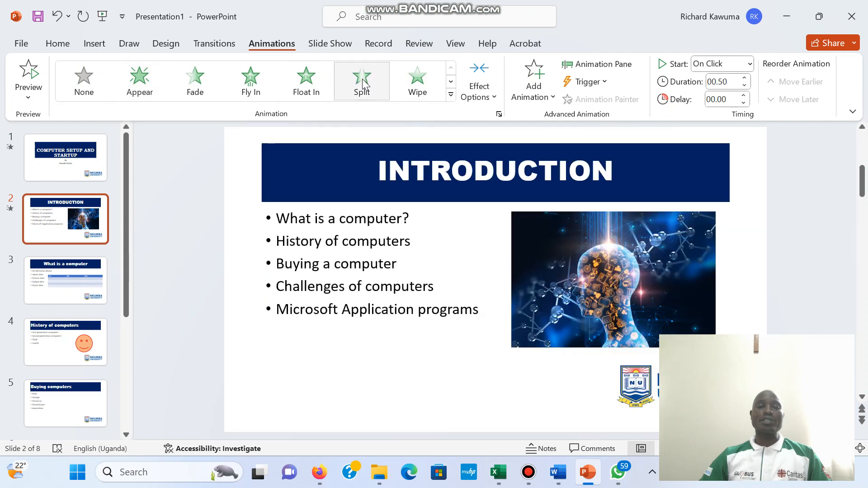
mouse_move(417, 81)
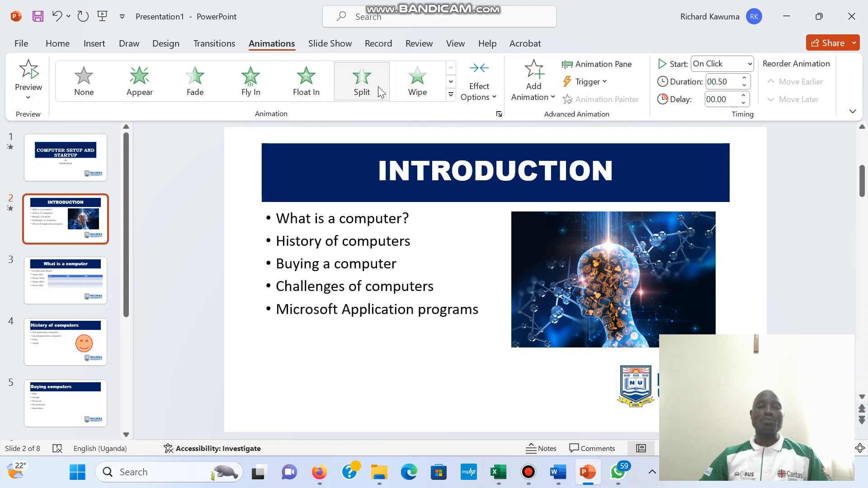
click(494, 172)
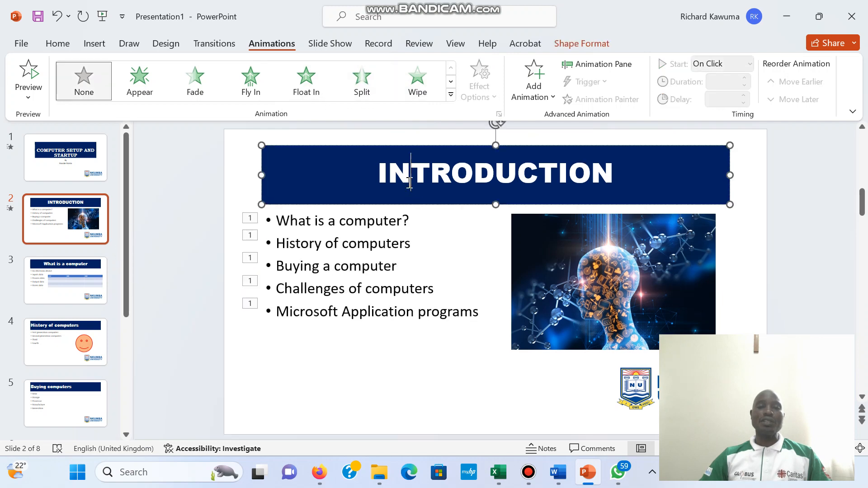
Step: Give the INTRODUCTION title a Spin emphasis animation
drag(410, 173, 597, 173)
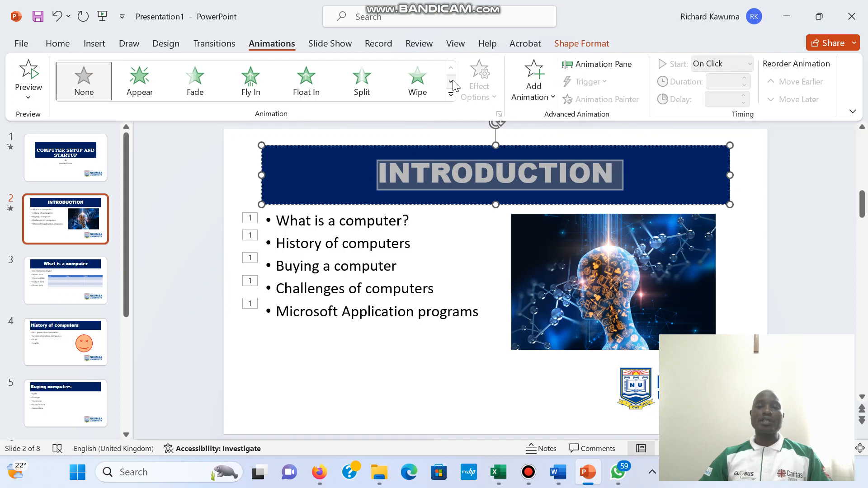
click(451, 93)
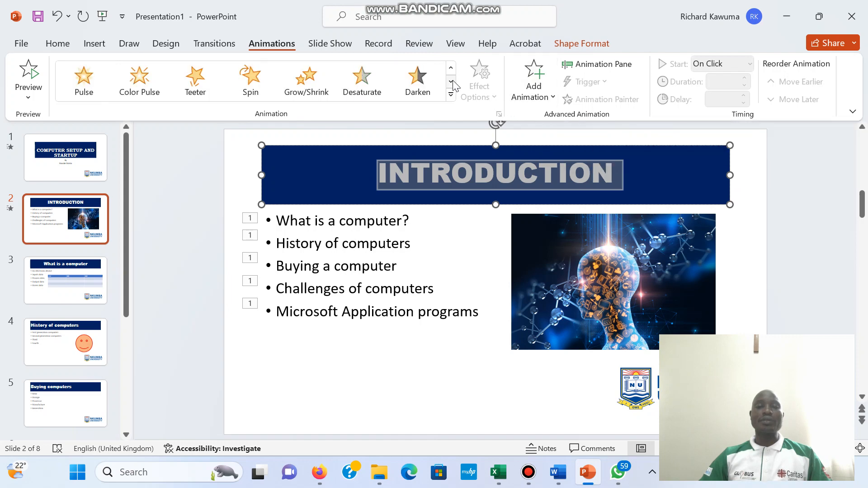
click(250, 80)
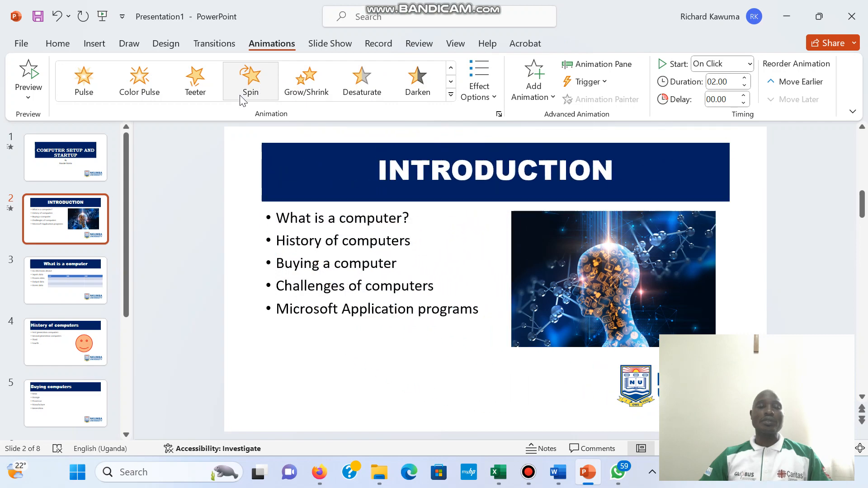
Step: Animate the What is a computer title, give its bullets a Transparency emphasis, and return to slide 1
click(65, 280)
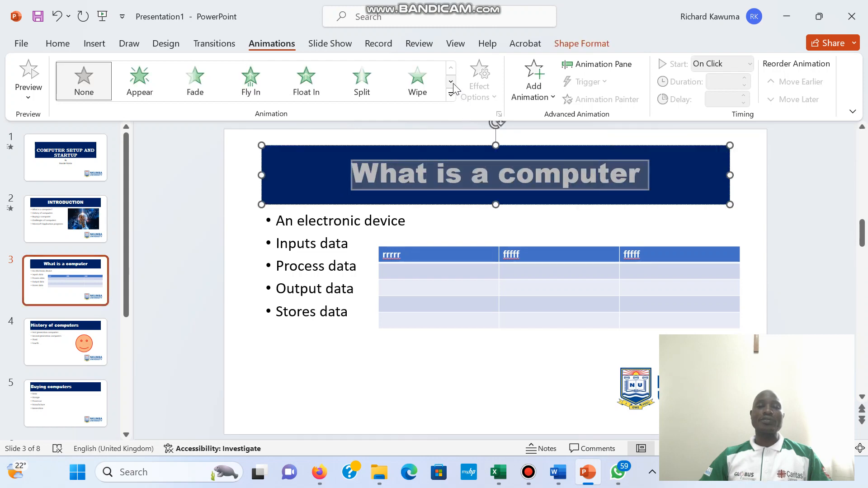
click(451, 82)
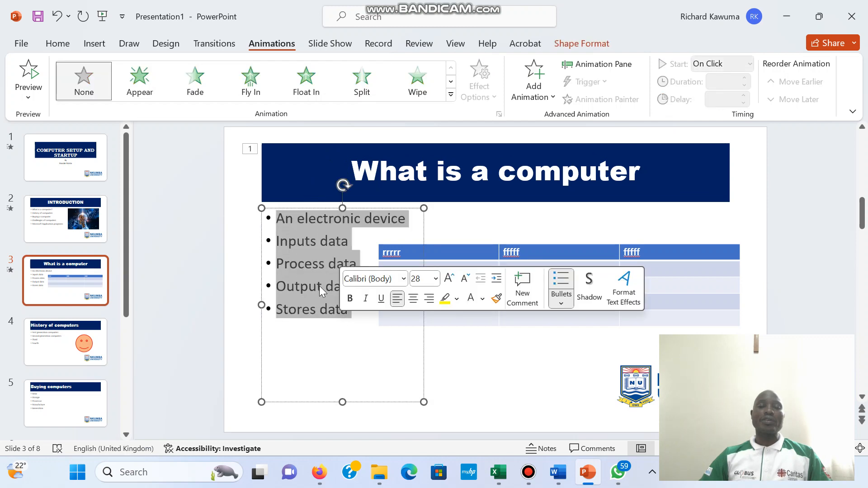
click(451, 82)
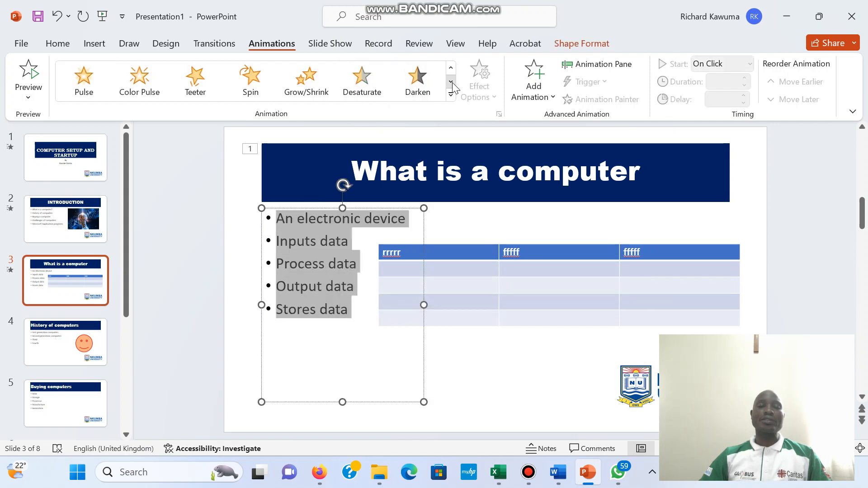
click(451, 86)
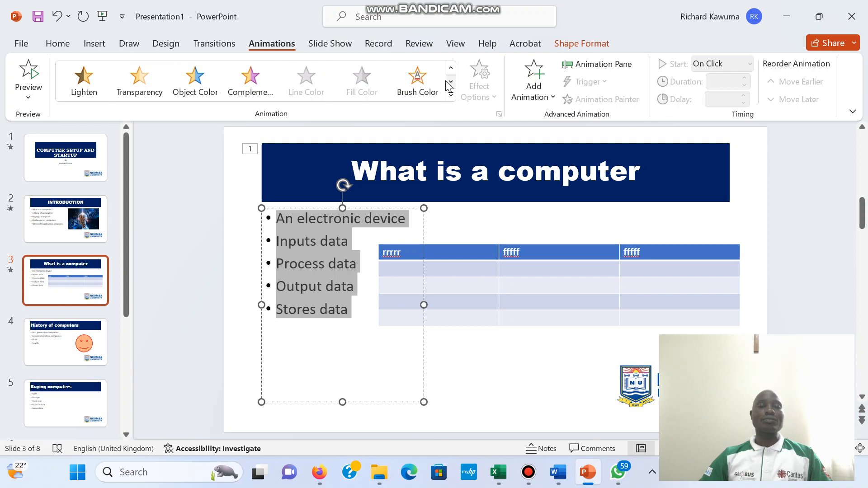
click(139, 81)
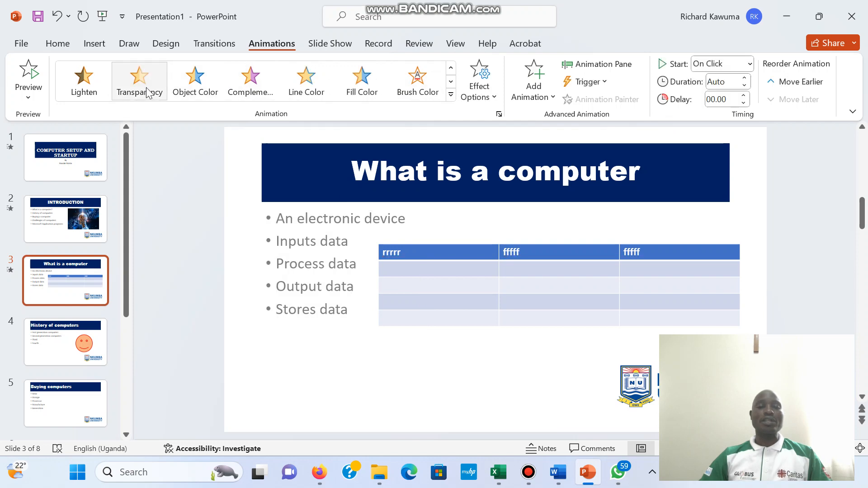
click(139, 81)
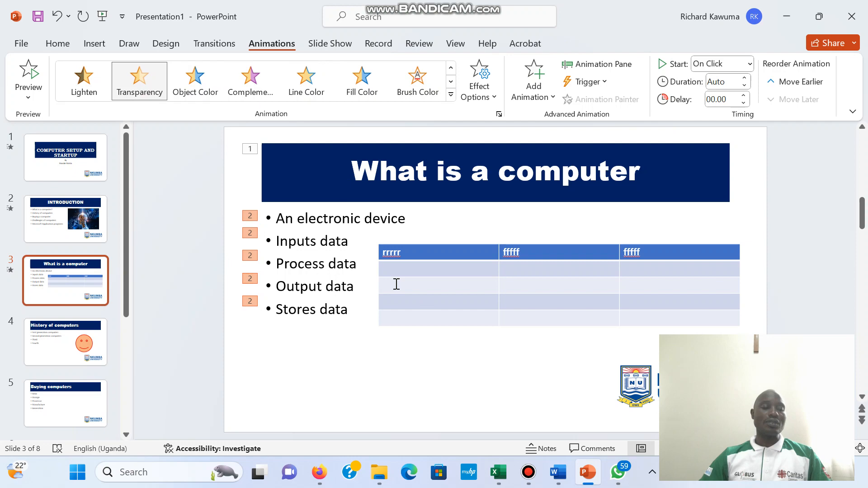
click(65, 158)
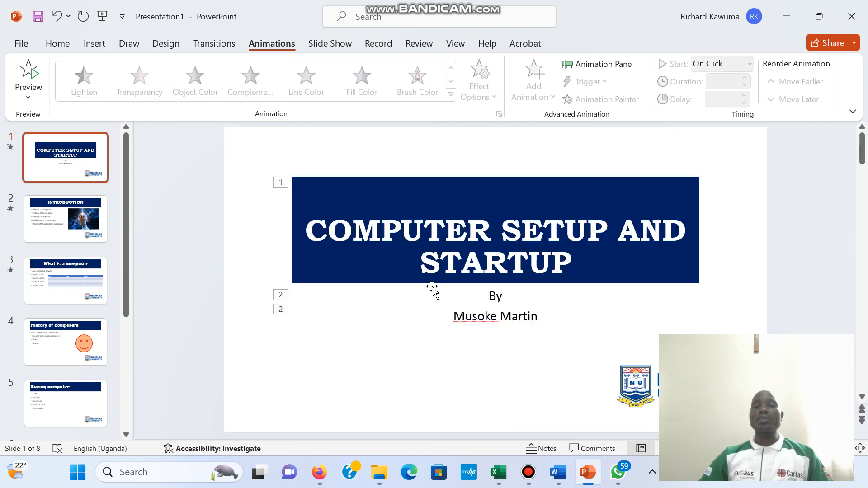
mouse_move(336, 47)
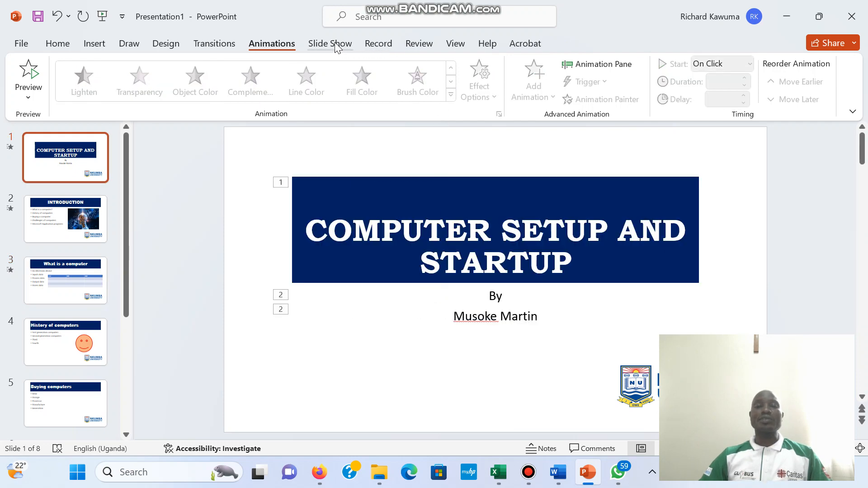
Step: Play the slide show from the beginning through to the final slide
click(330, 44)
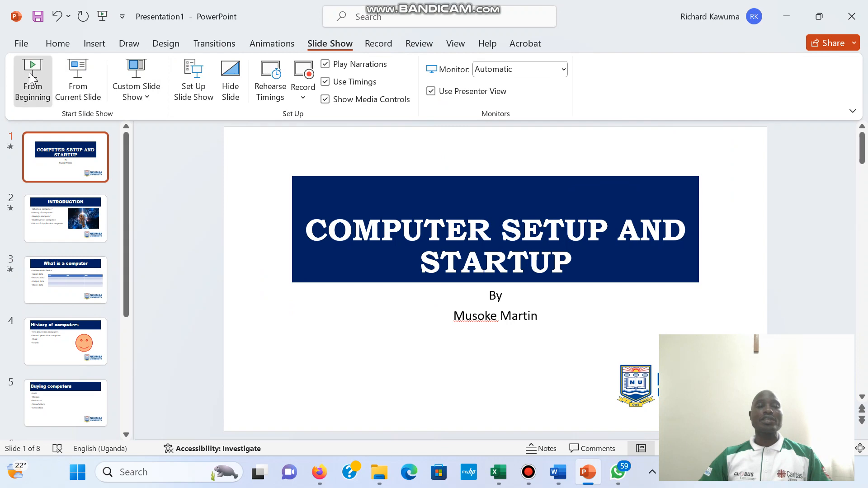
click(32, 80)
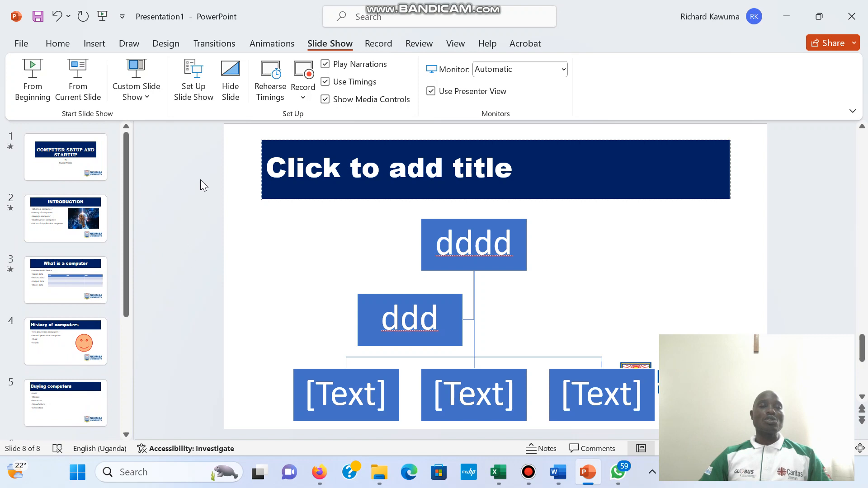
mouse_move(216, 45)
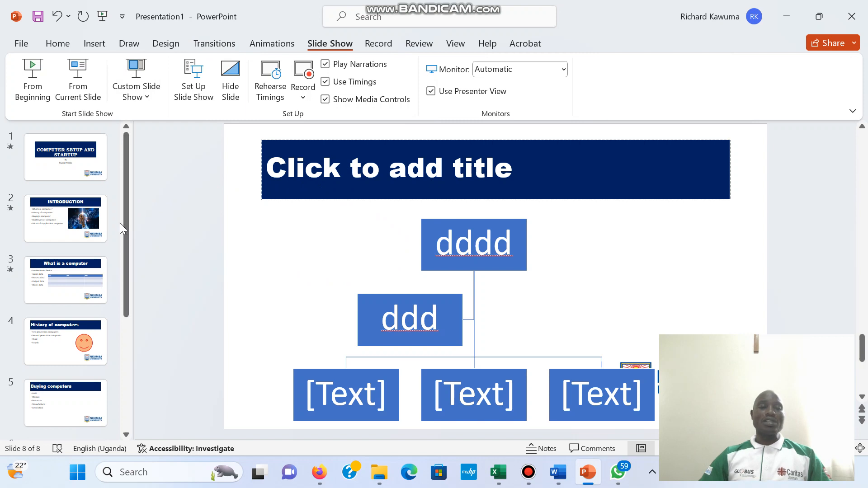
mouse_move(121, 220)
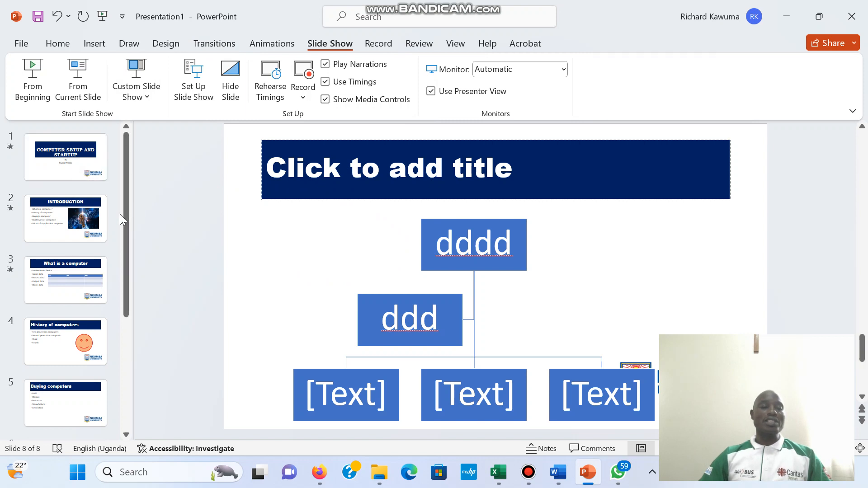
Step: Return to the title slide and show the slide transition effects
click(65, 157)
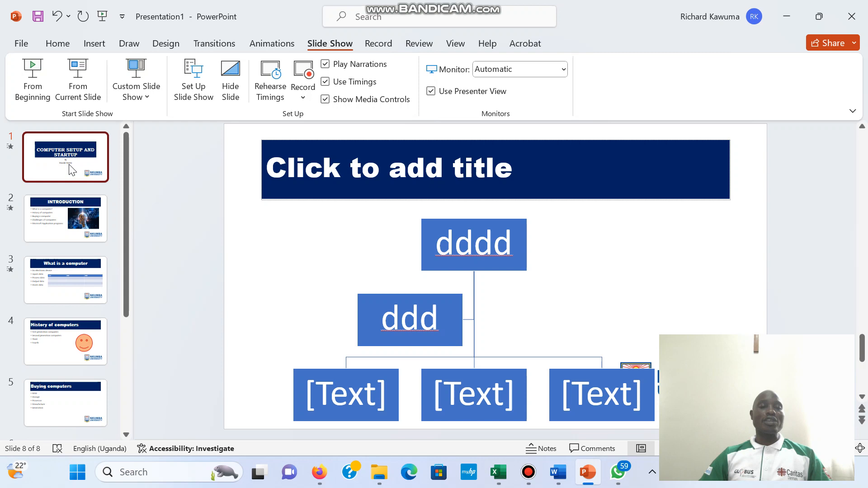
click(64, 157)
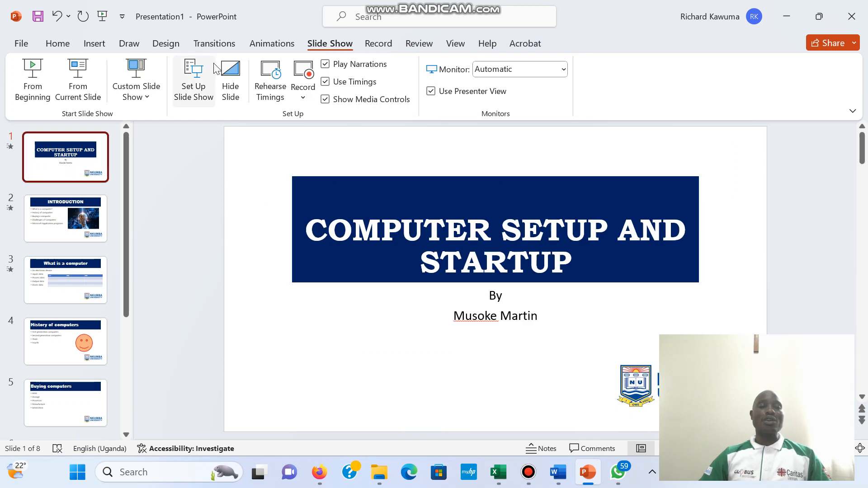
click(215, 44)
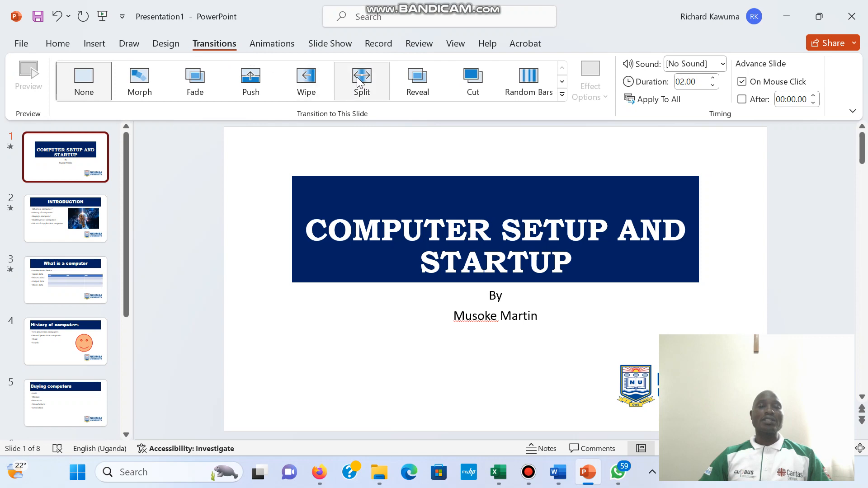
Step: Apply Split to the title slide, Push to Introduction and Random Bars to What is a computer
click(361, 80)
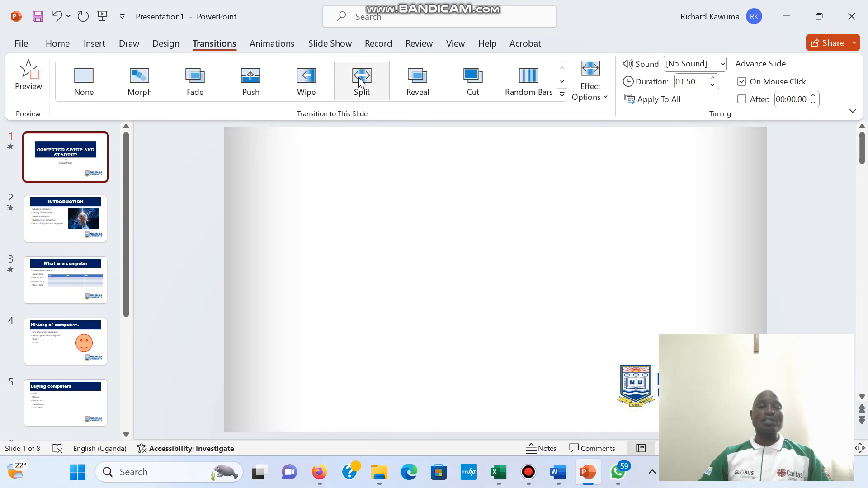
click(361, 81)
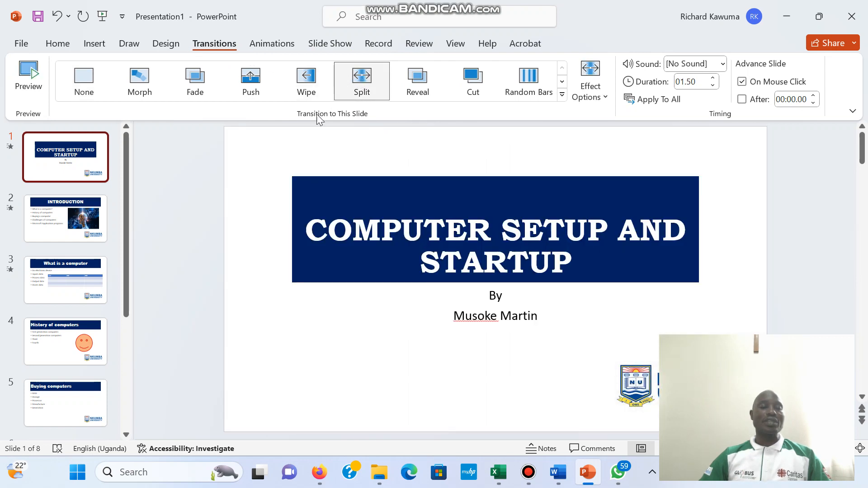
click(65, 218)
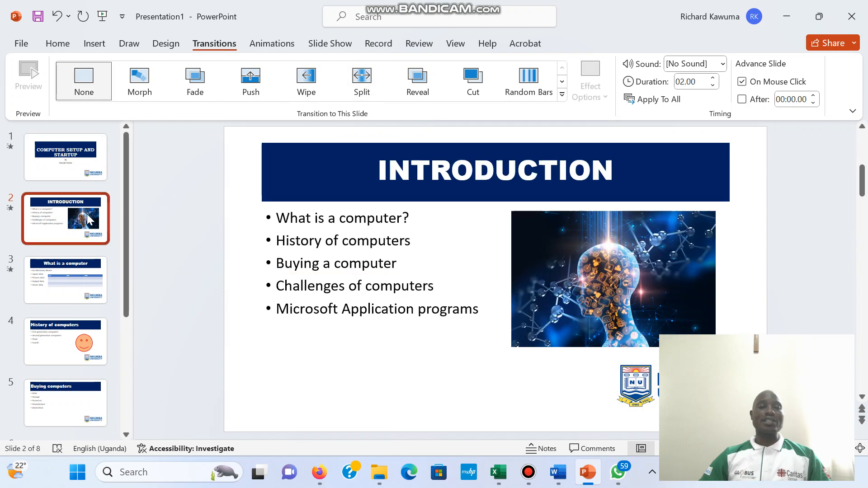
click(250, 81)
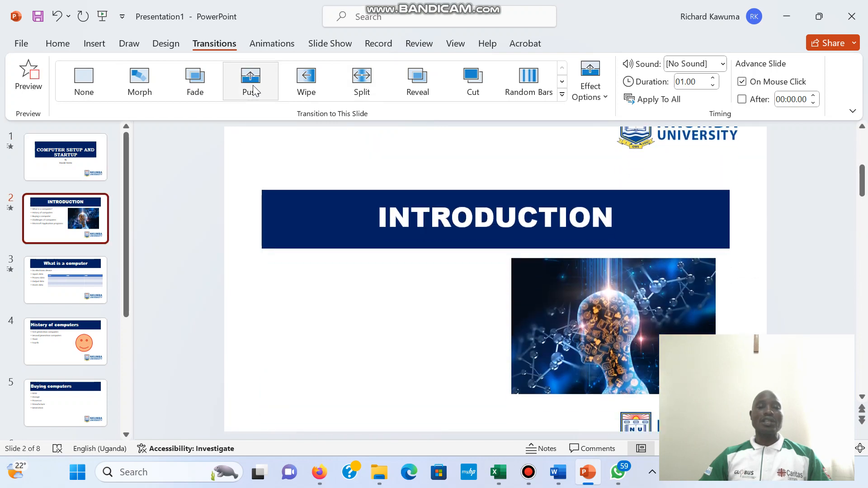
click(250, 80)
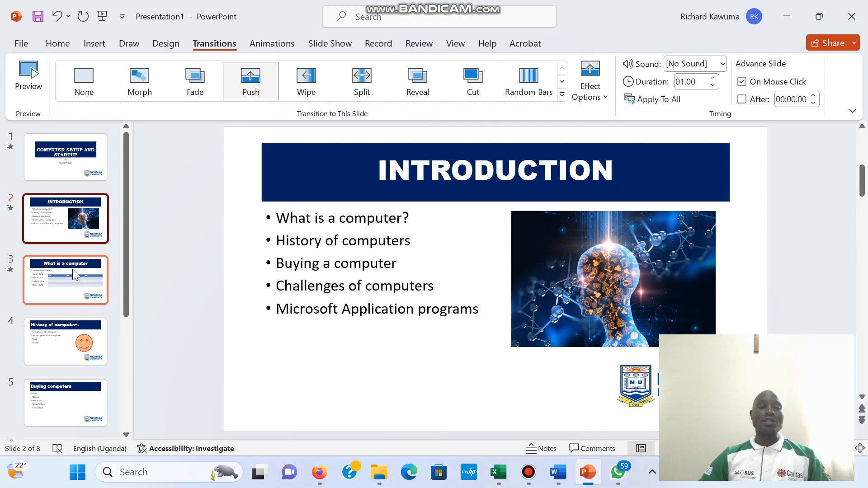
click(65, 279)
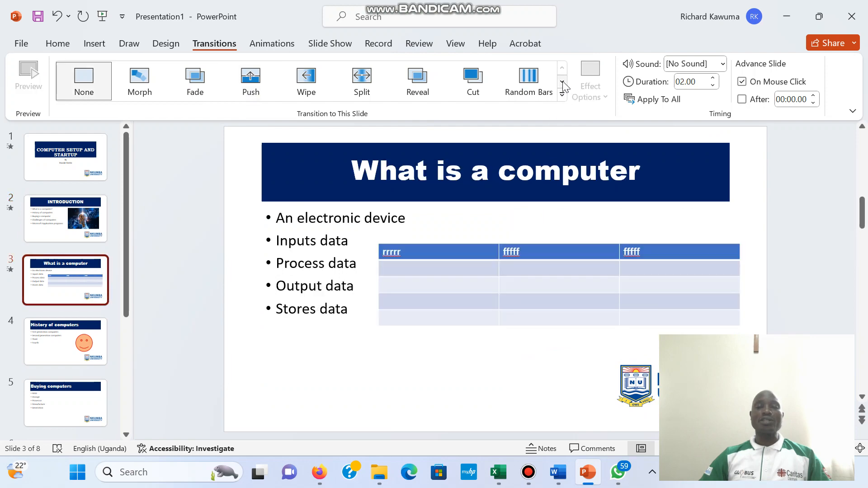
click(528, 81)
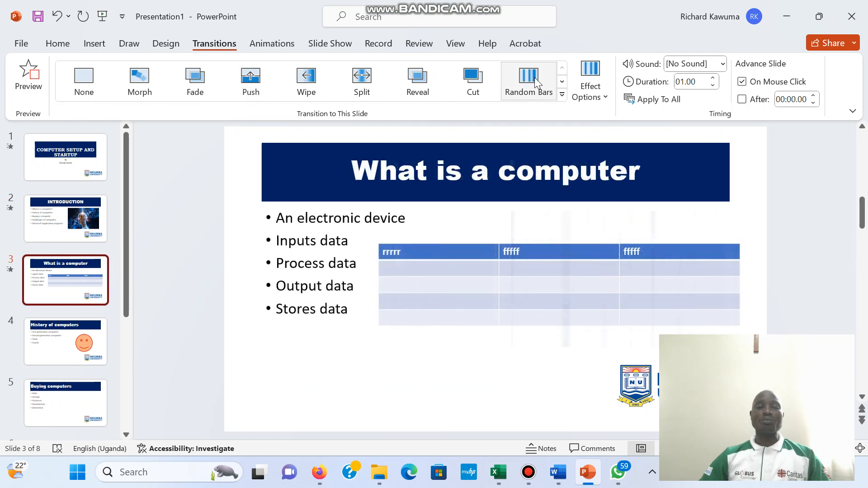
Step: Give History of computers a Curtains transition and move to the Buying computers slide
click(65, 342)
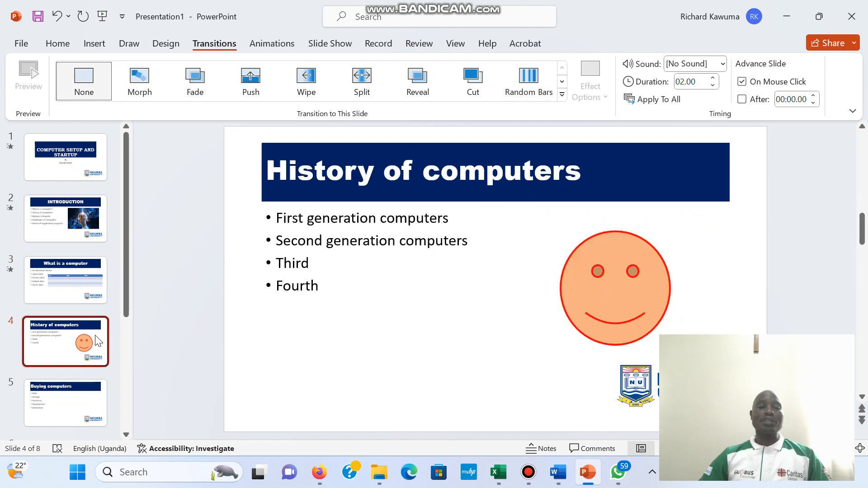
click(561, 83)
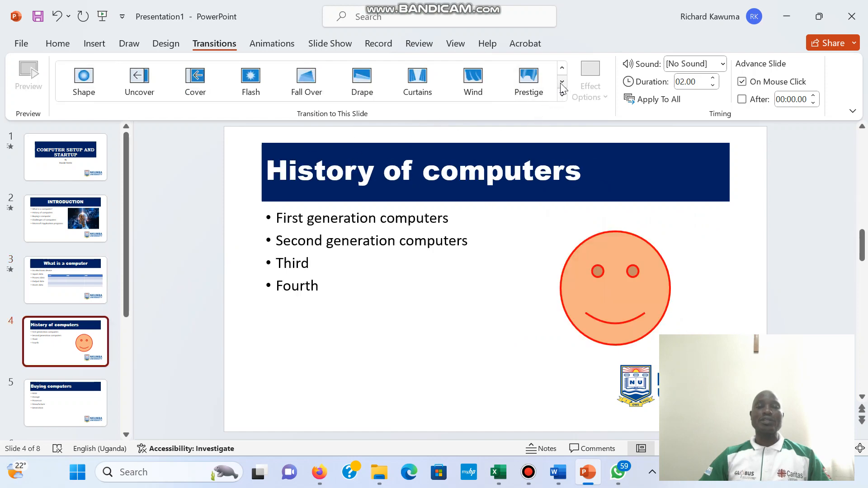
click(417, 81)
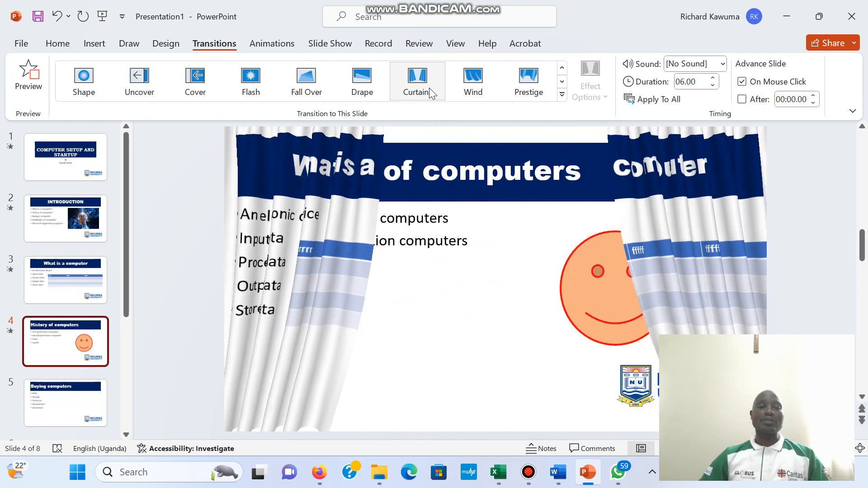
click(417, 77)
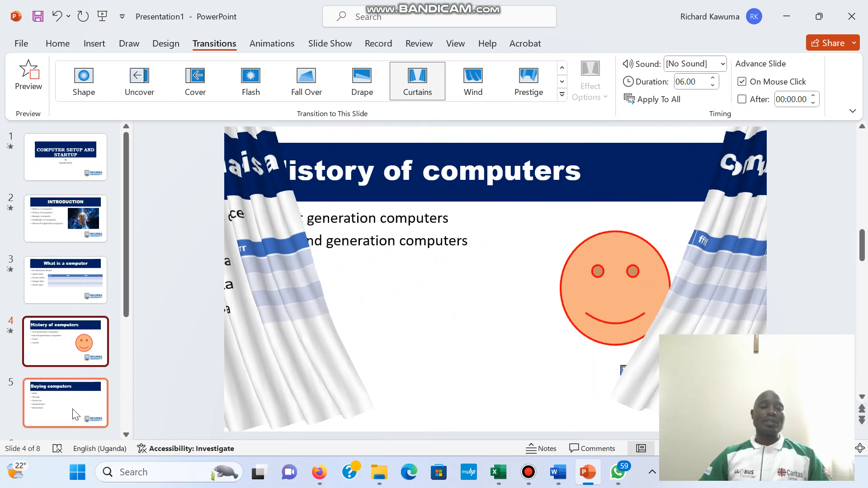
click(64, 403)
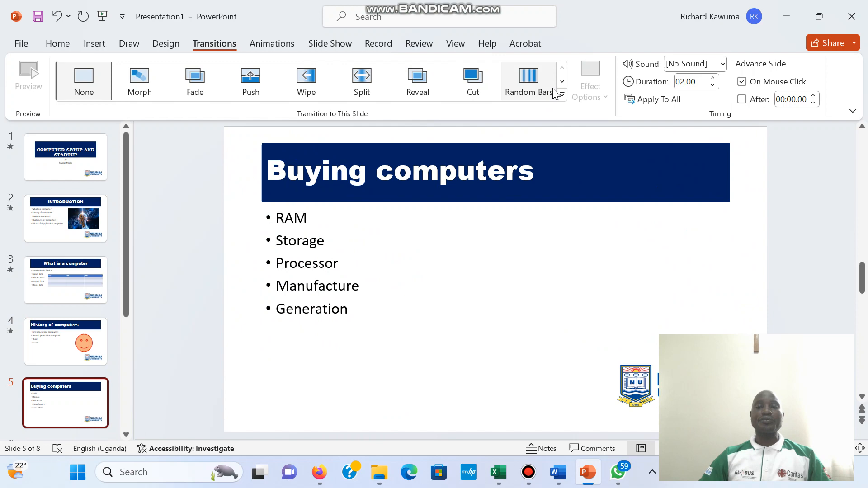
Step: Give Buying computers a Random Bars transition and Challenges a Blinds transition
click(561, 82)
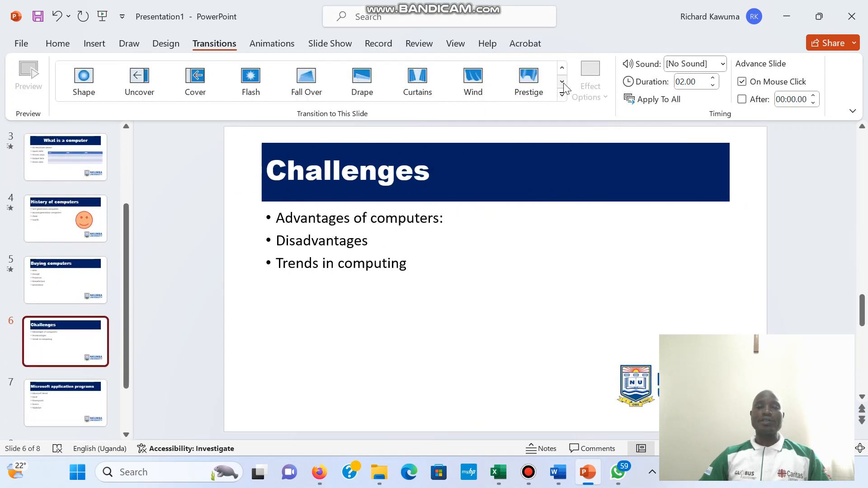
click(528, 80)
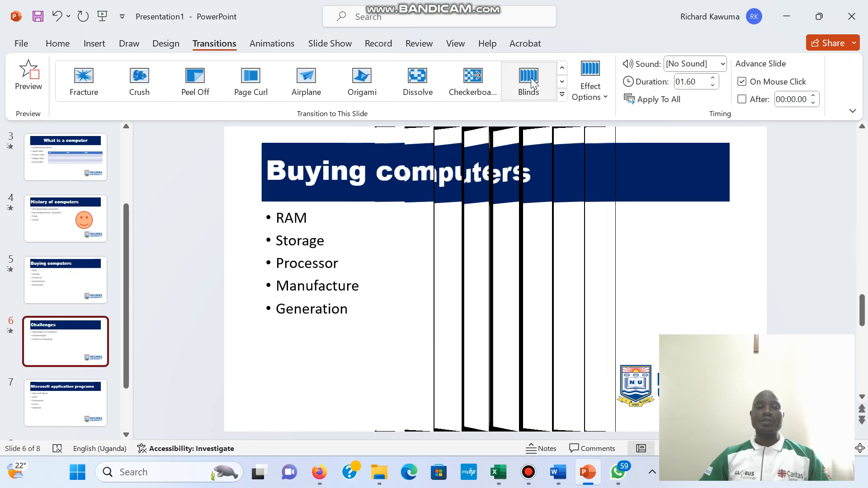
click(527, 78)
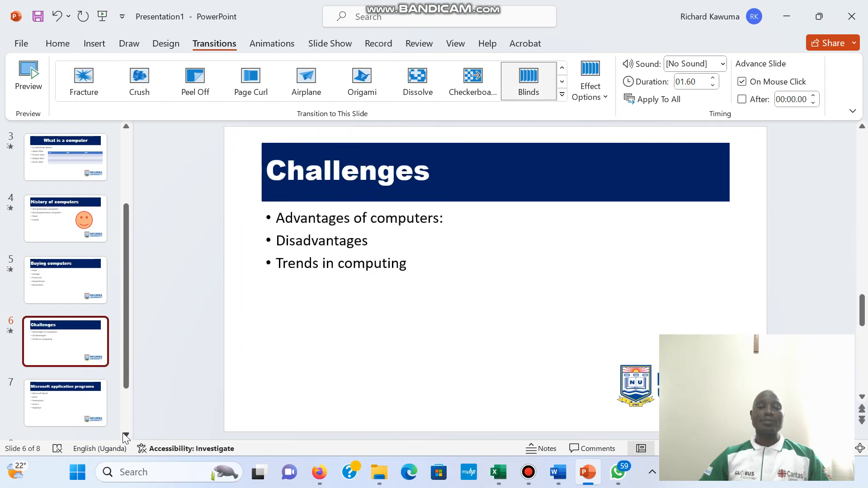
click(64, 376)
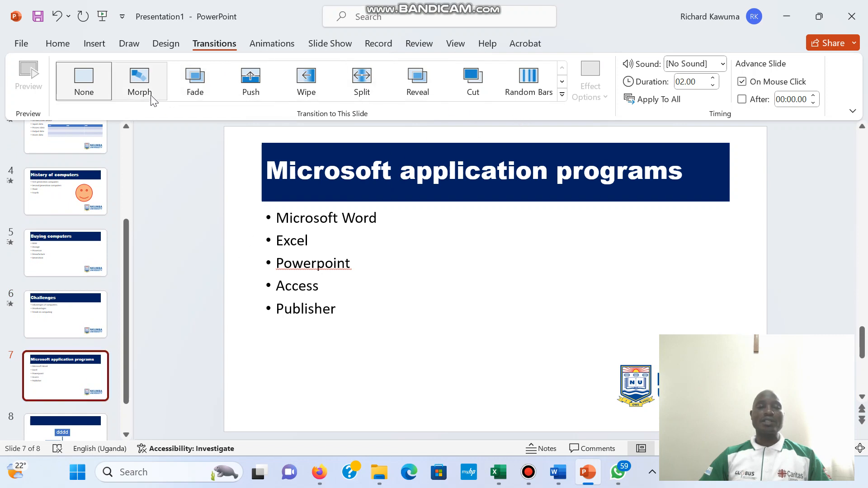
Step: Give Microsoft application programs a Morph transition, dismissing the Morph tip
click(139, 80)
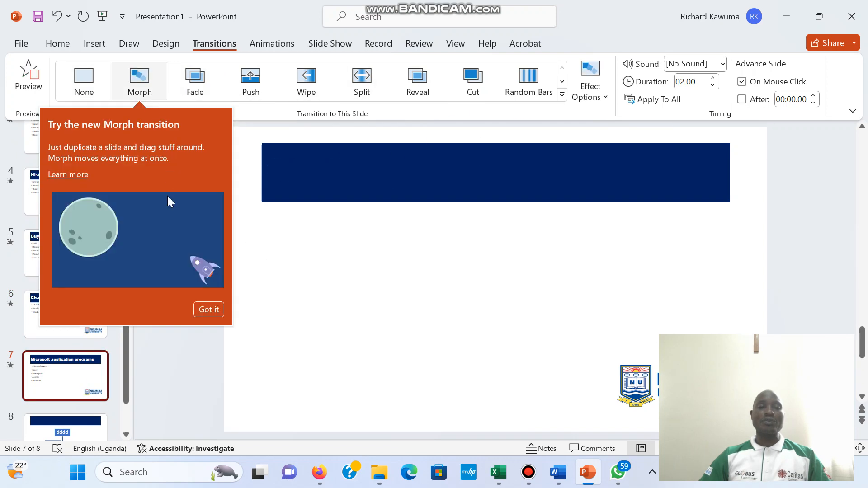
click(209, 310)
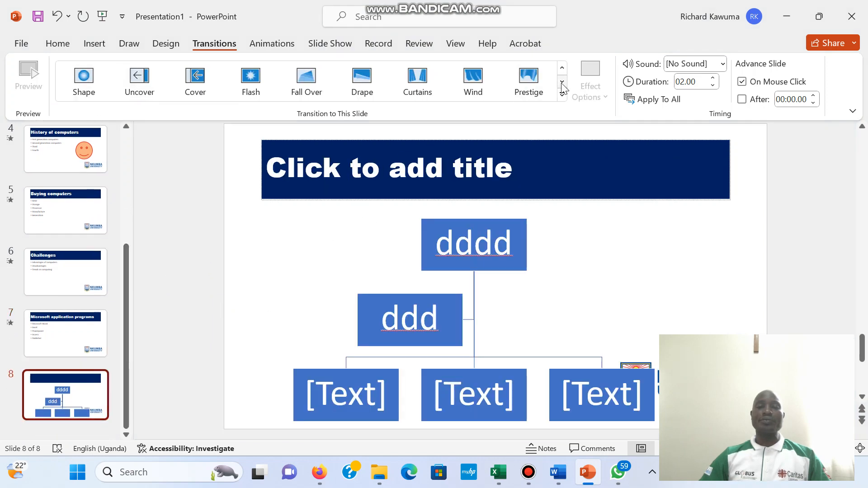
click(561, 84)
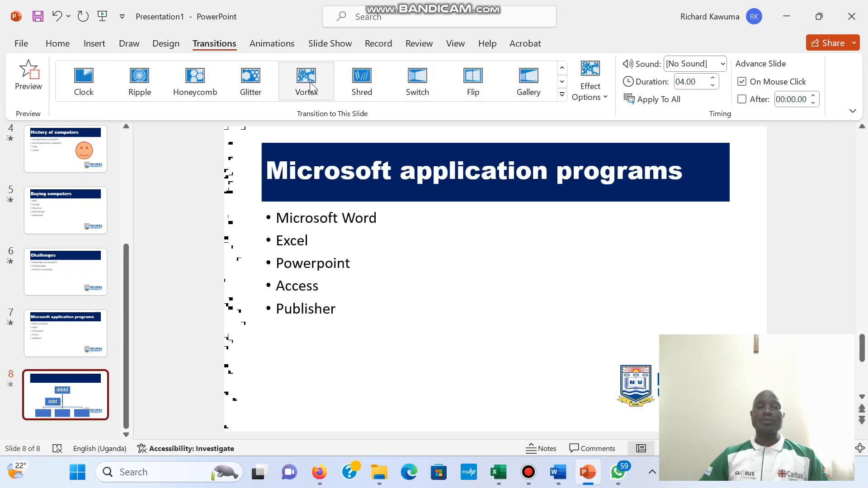
Step: Give the org-chart slide a Vortex transition and show the slide show setup options
click(306, 81)
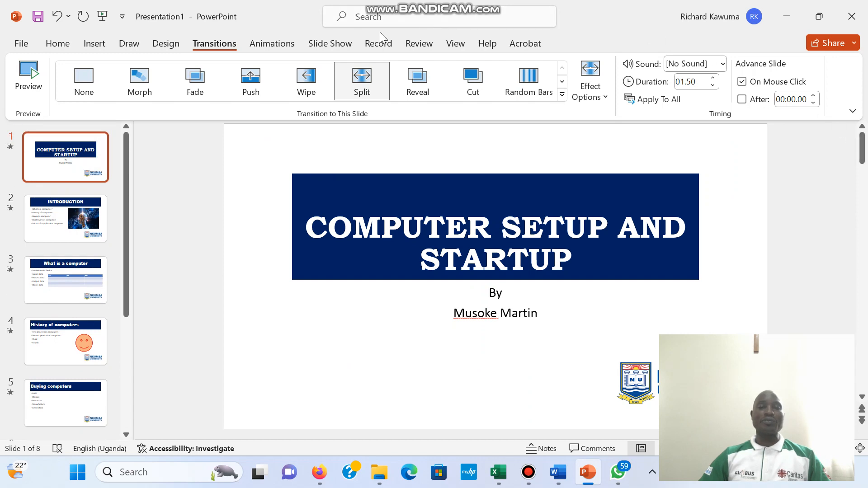
click(329, 43)
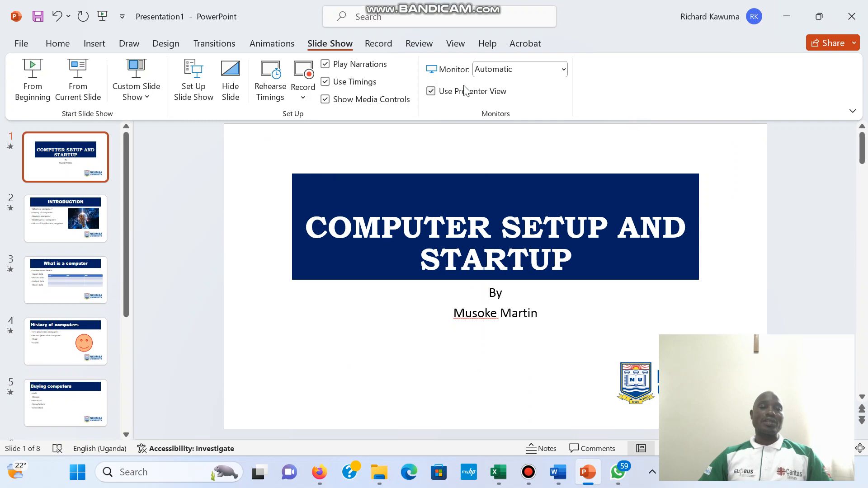
Step: Apply the Wind transition to the title slide and then to every slide
click(215, 44)
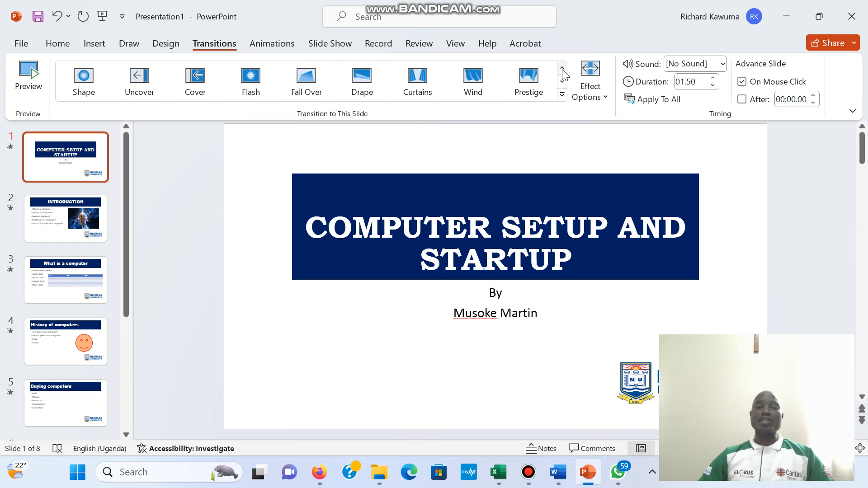
click(472, 81)
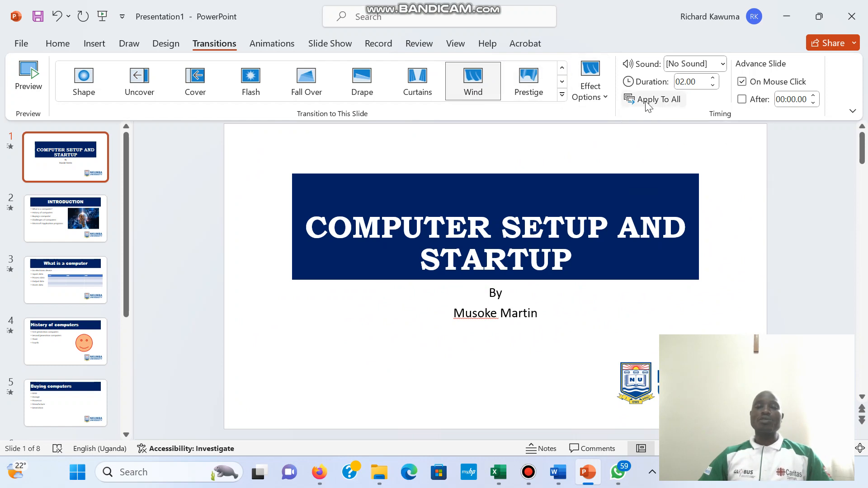
click(329, 44)
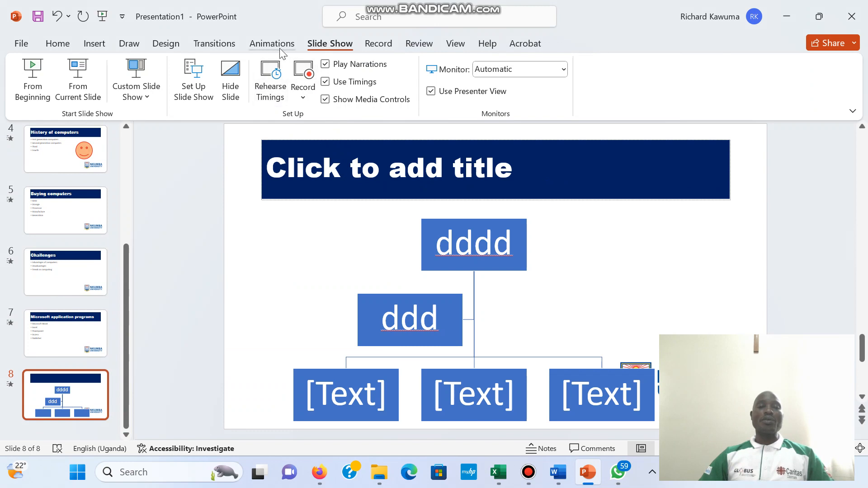
Step: Make slide 8 advance automatically after 00:03.00 instead of on a mouse click
click(214, 44)
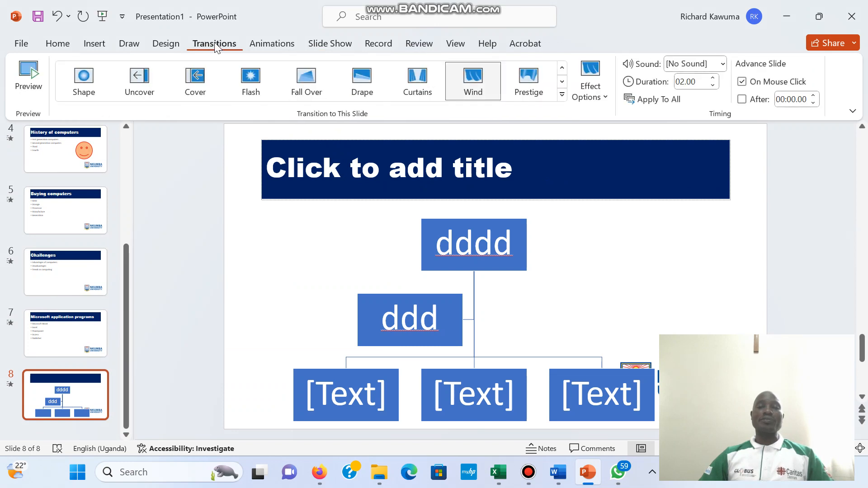
mouse_move(260, 41)
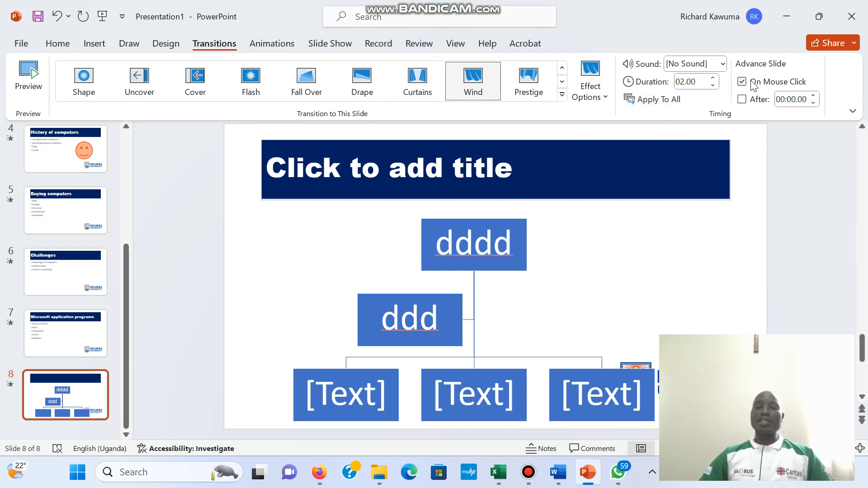
mouse_move(742, 81)
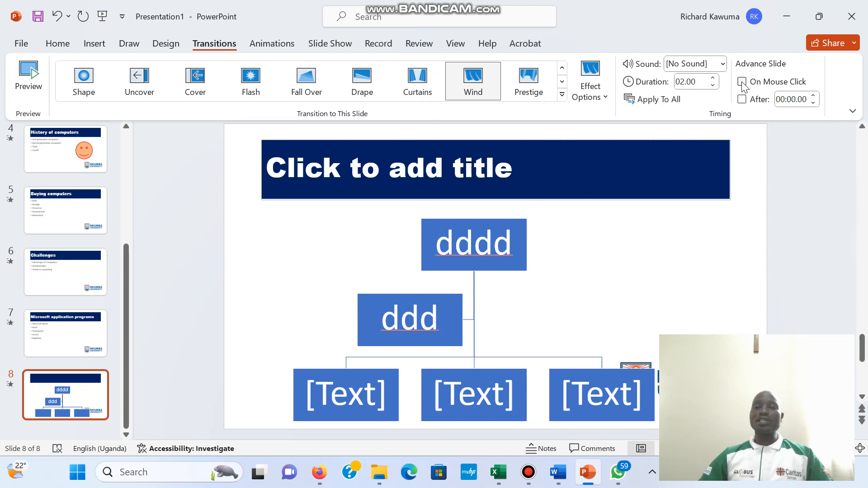
click(743, 99)
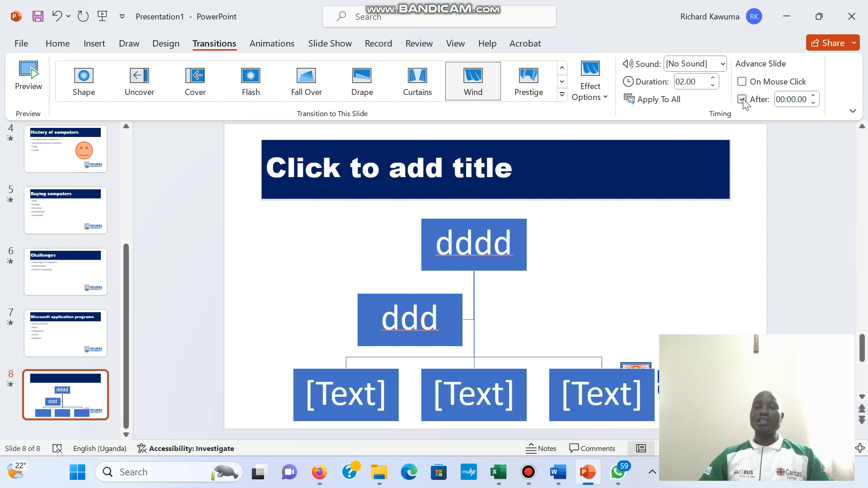
mouse_move(792, 100)
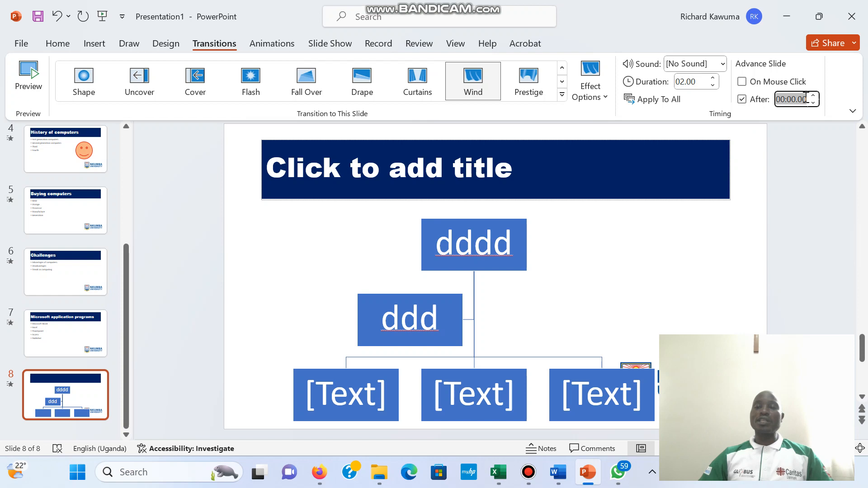
click(814, 96)
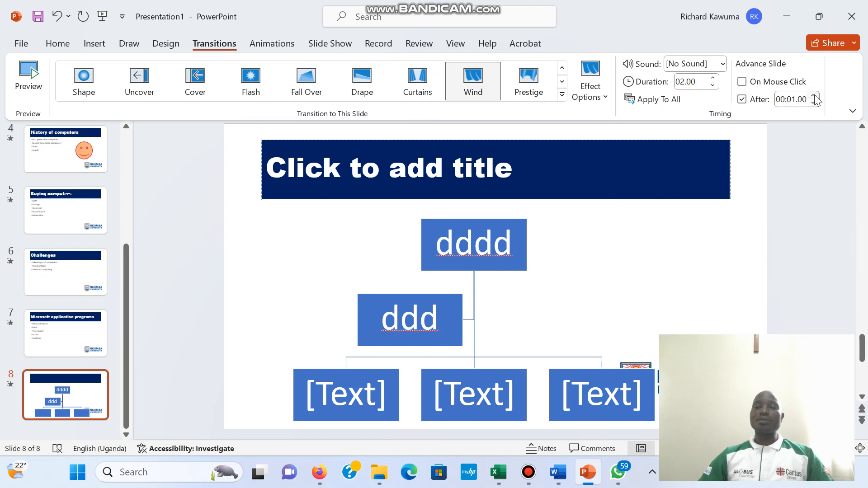
click(819, 96)
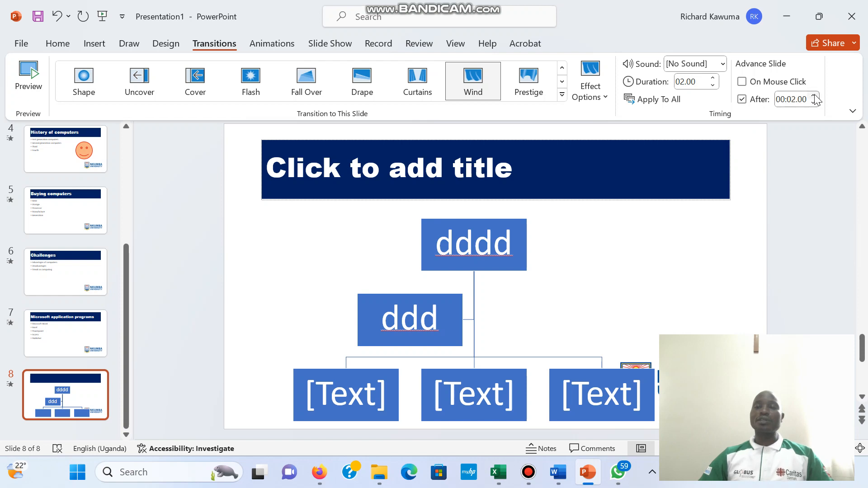
click(815, 96)
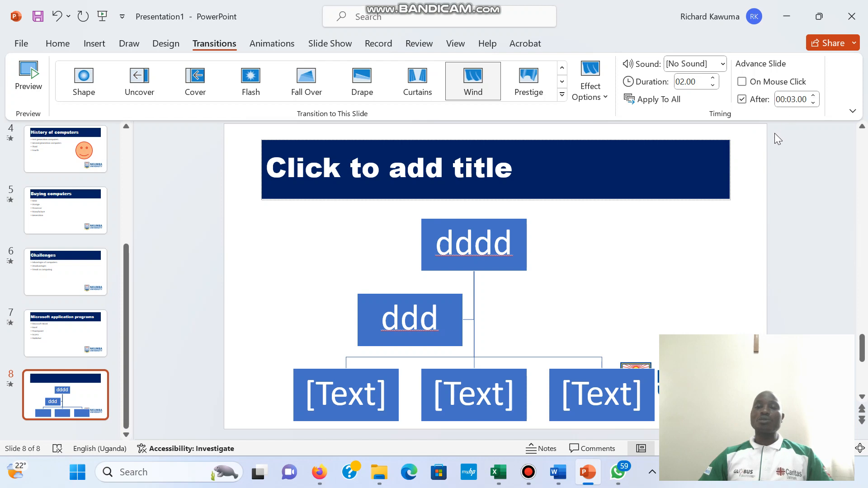
mouse_move(696, 118)
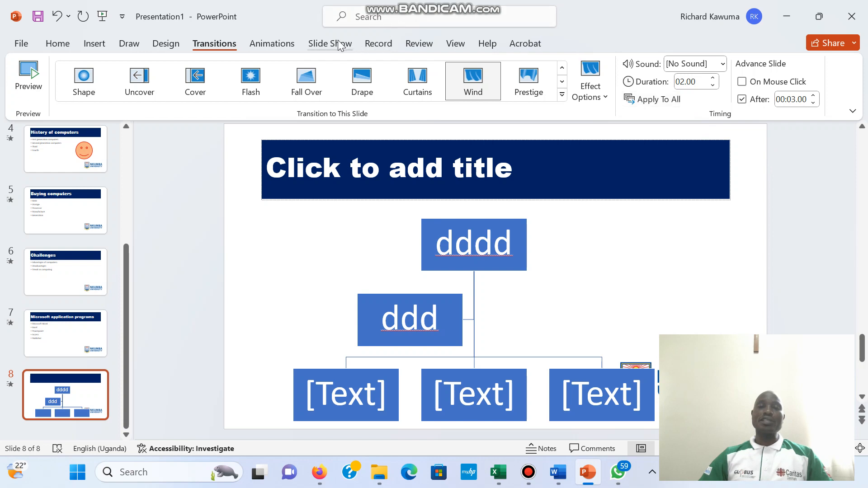
Step: Show the Slide Show setup options and confirm Use Timings is ticked
click(330, 44)
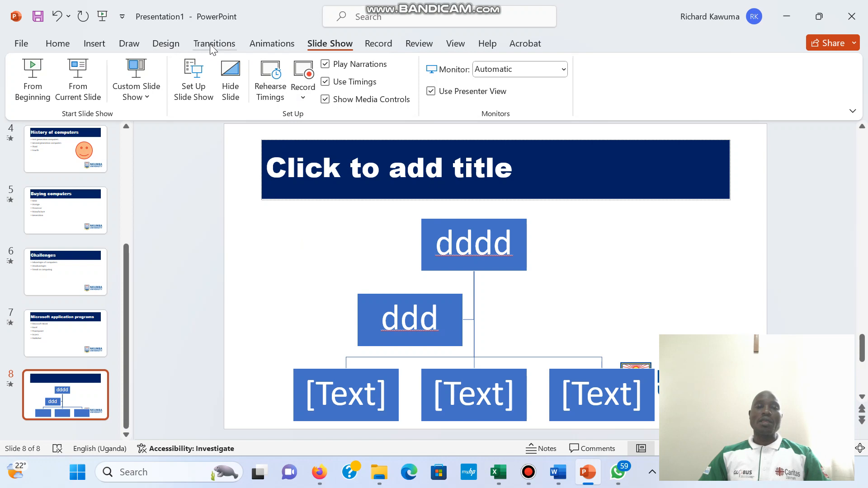
Step: Toggle slide 8's advance options so only After 3 seconds stays checked, then view Animations
click(214, 43)
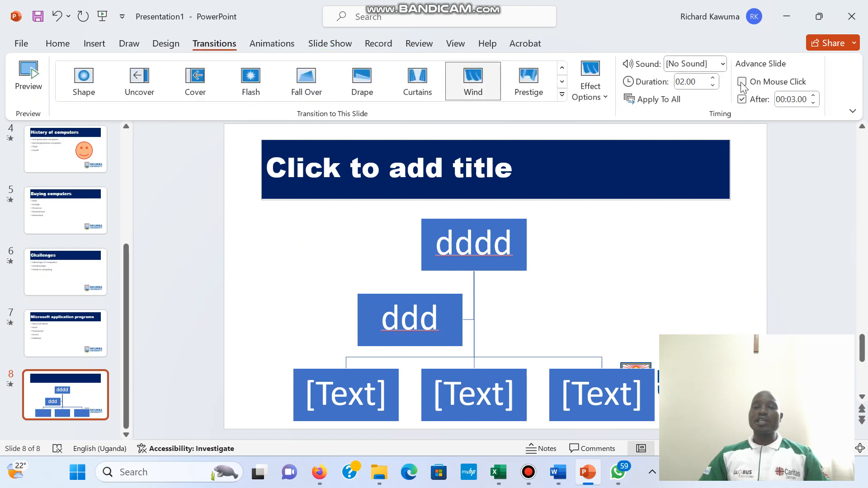
click(742, 81)
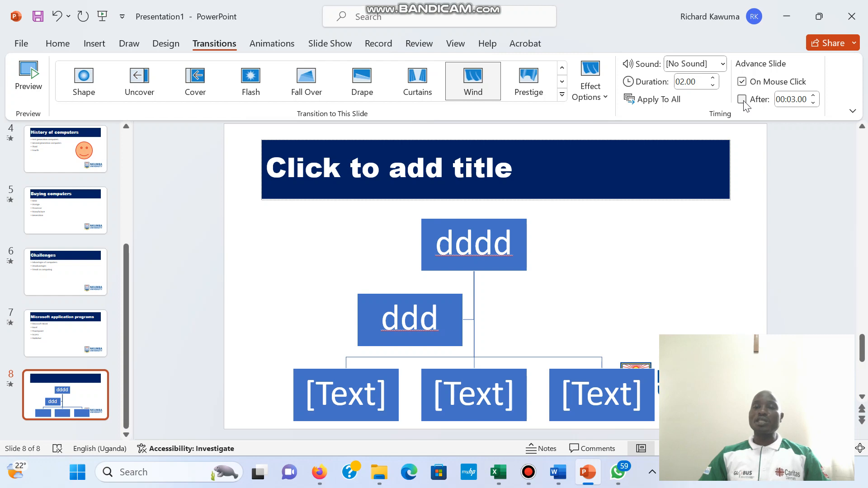
click(743, 81)
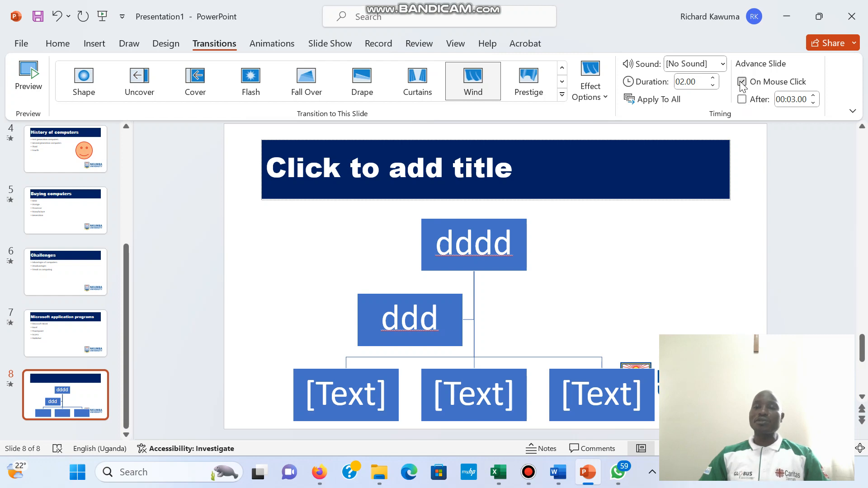
click(742, 82)
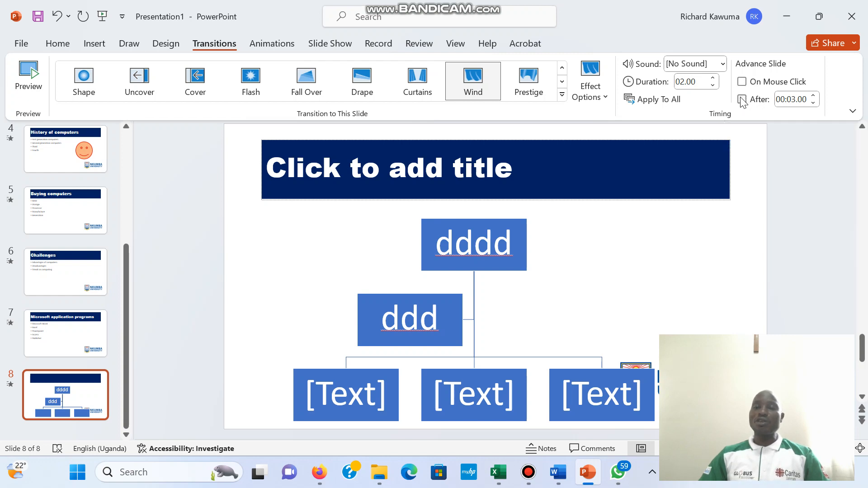
click(742, 99)
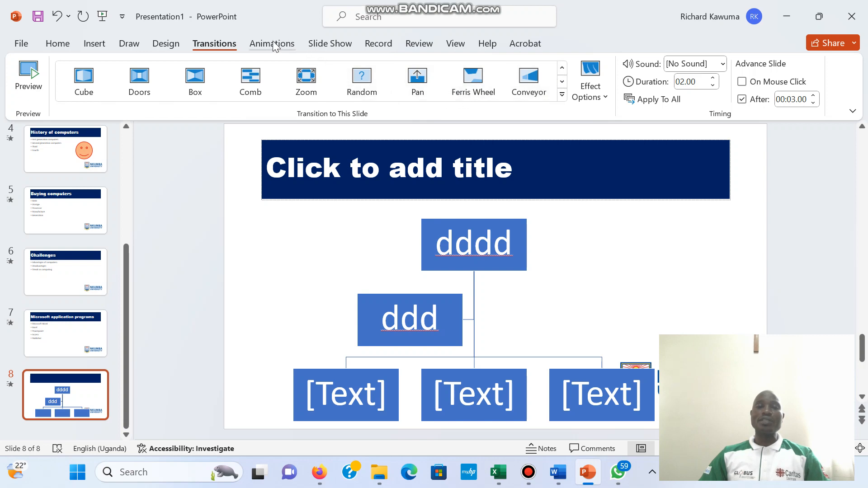
click(271, 44)
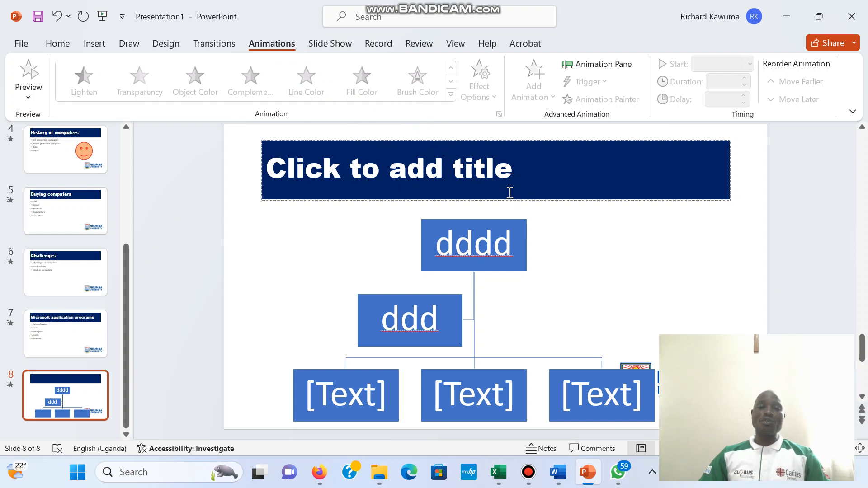
Step: Give the Buying computers title on slide 5 a Split entrance animation
click(495, 170)
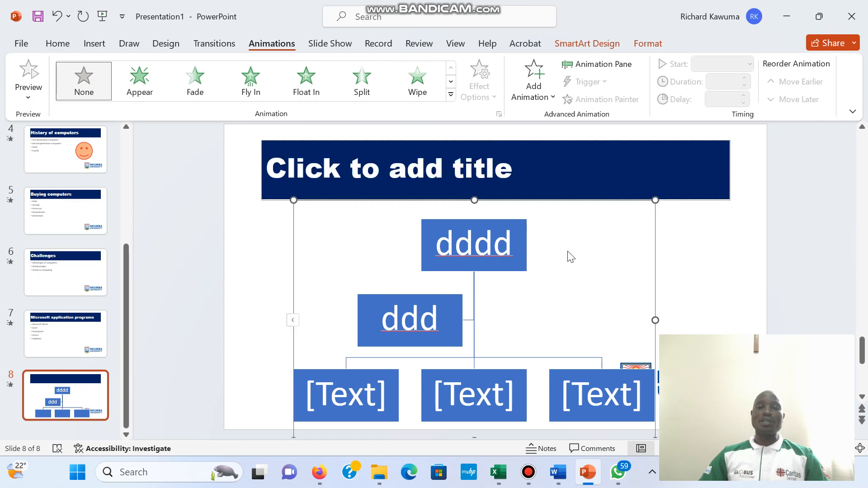
click(64, 211)
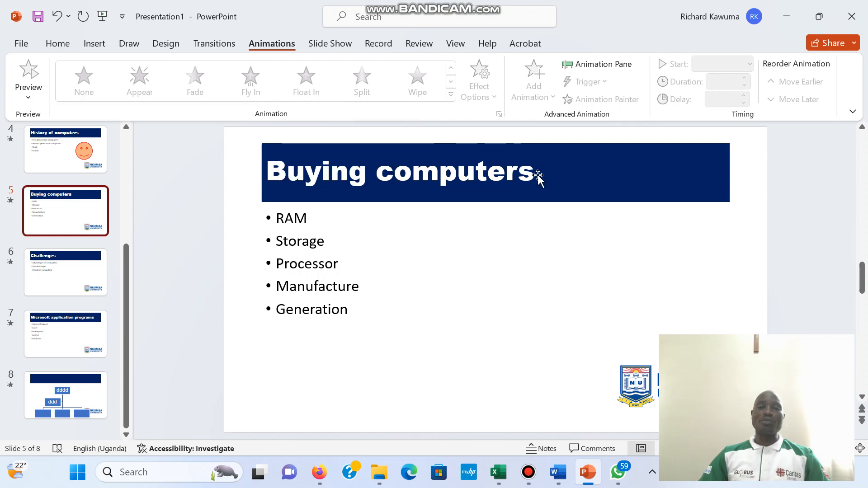
click(399, 172)
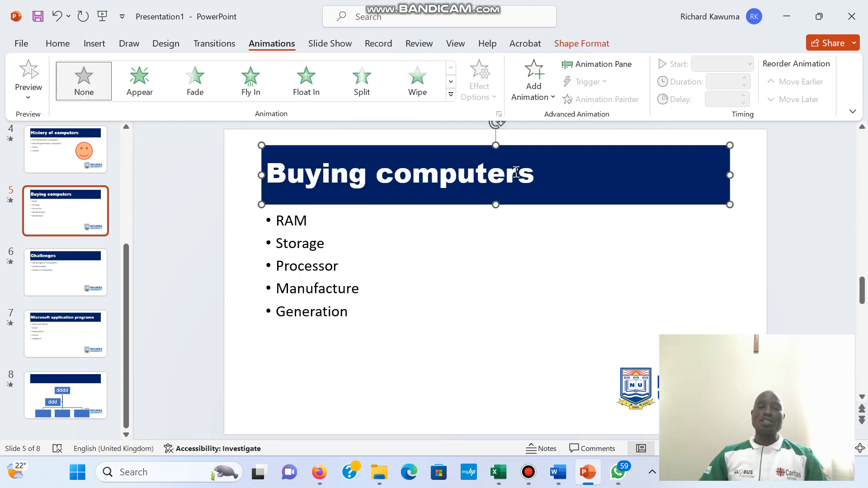
click(362, 80)
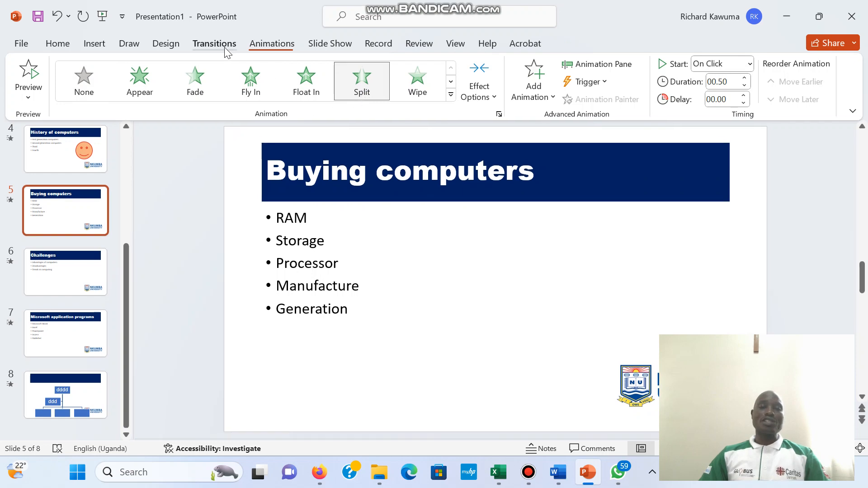
Step: Review the Wind transition's Effect Options for slide 5 and return to the animation gallery
click(214, 43)
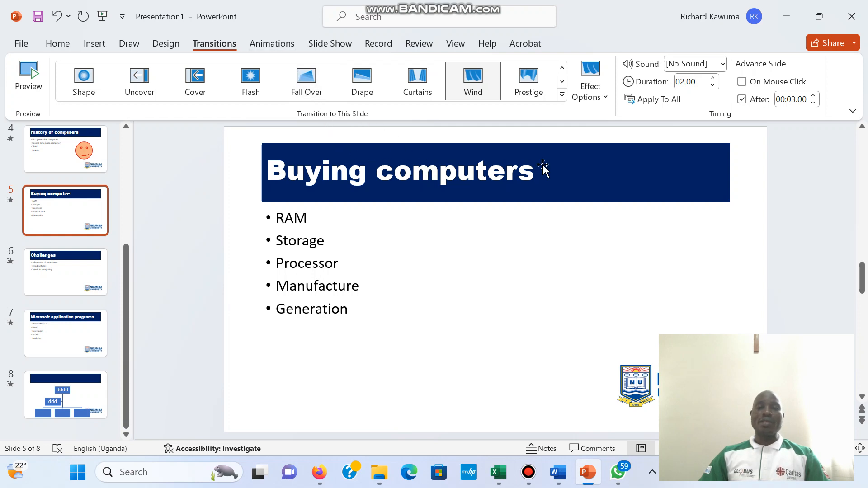
click(590, 81)
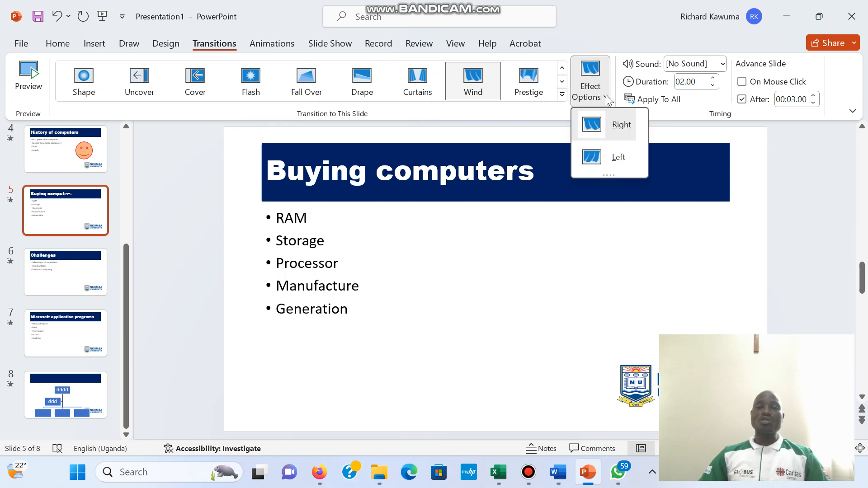
click(272, 44)
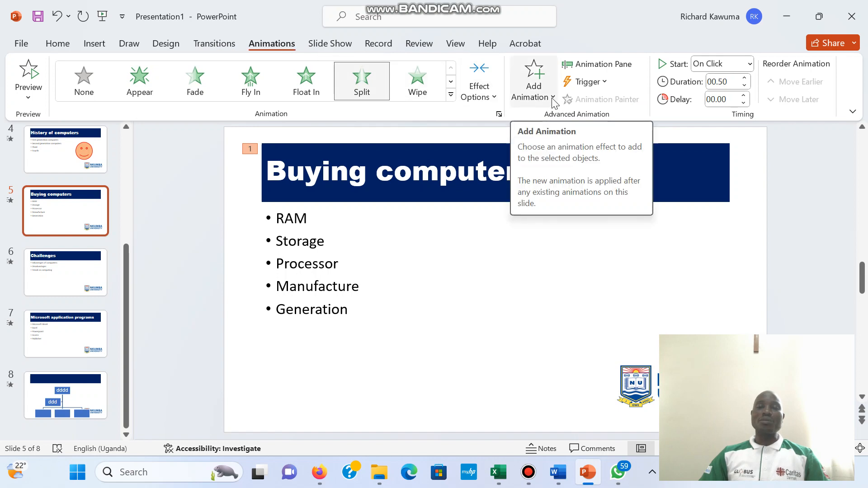
click(533, 84)
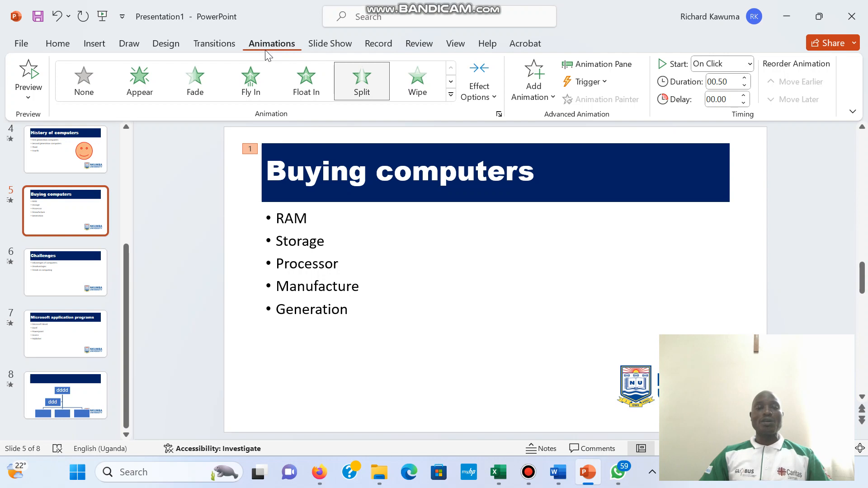
mouse_move(479, 242)
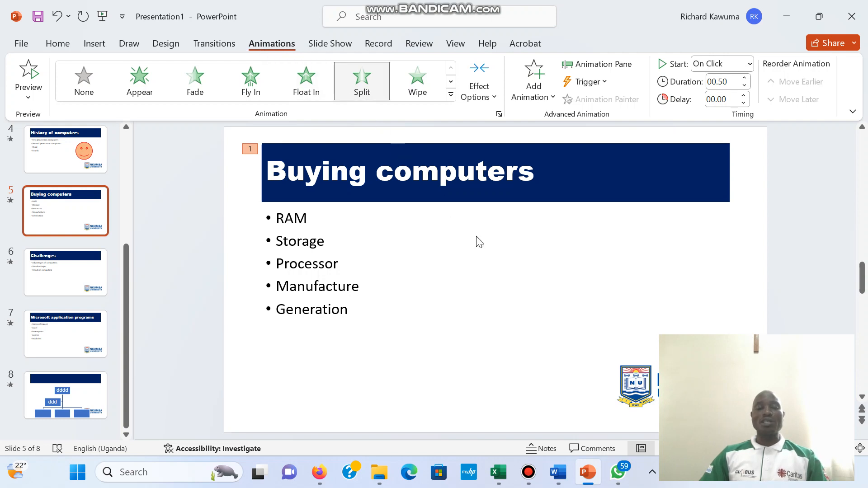